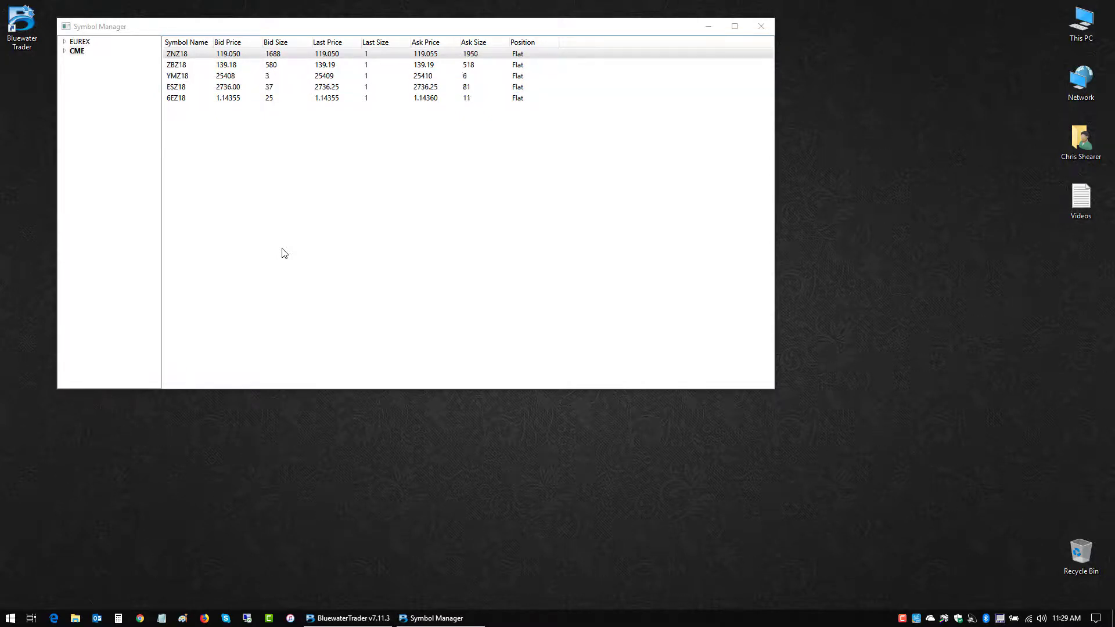
- Open a standard 5-minute price and volume chart for ZNZ18 from Symbol Manager
click(186, 42)
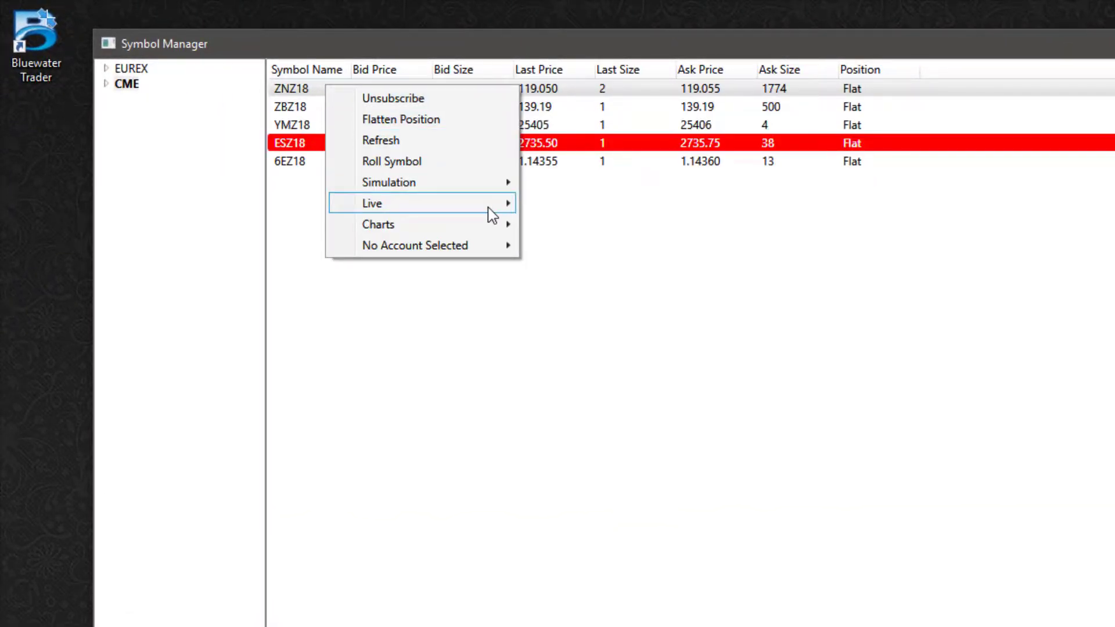
mouse_move(378, 225)
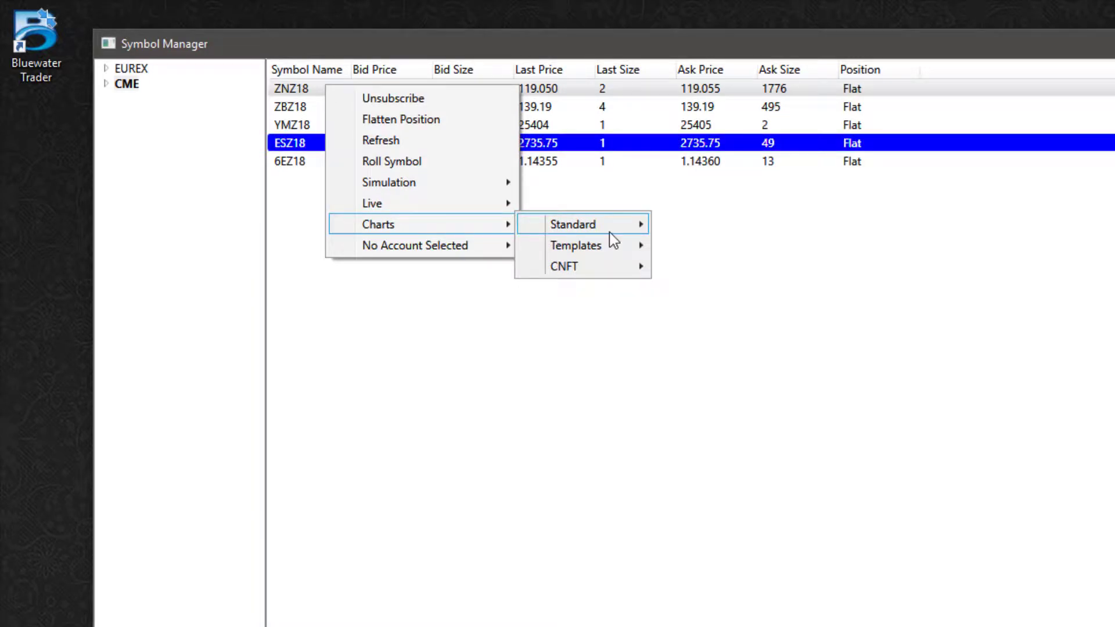
click(572, 224)
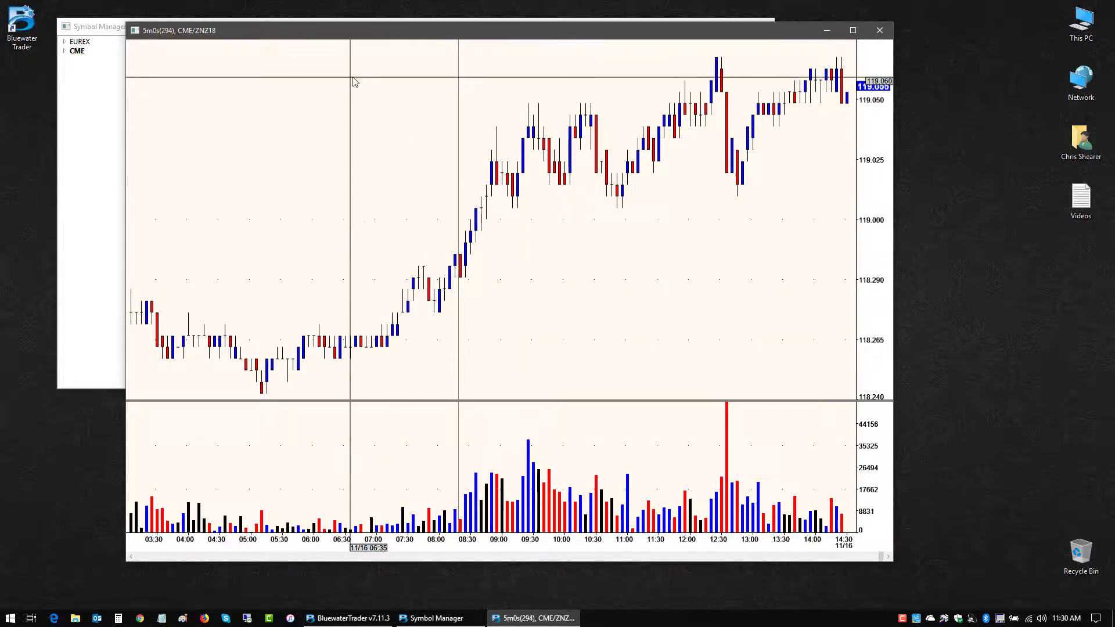
mouse_move(429, 117)
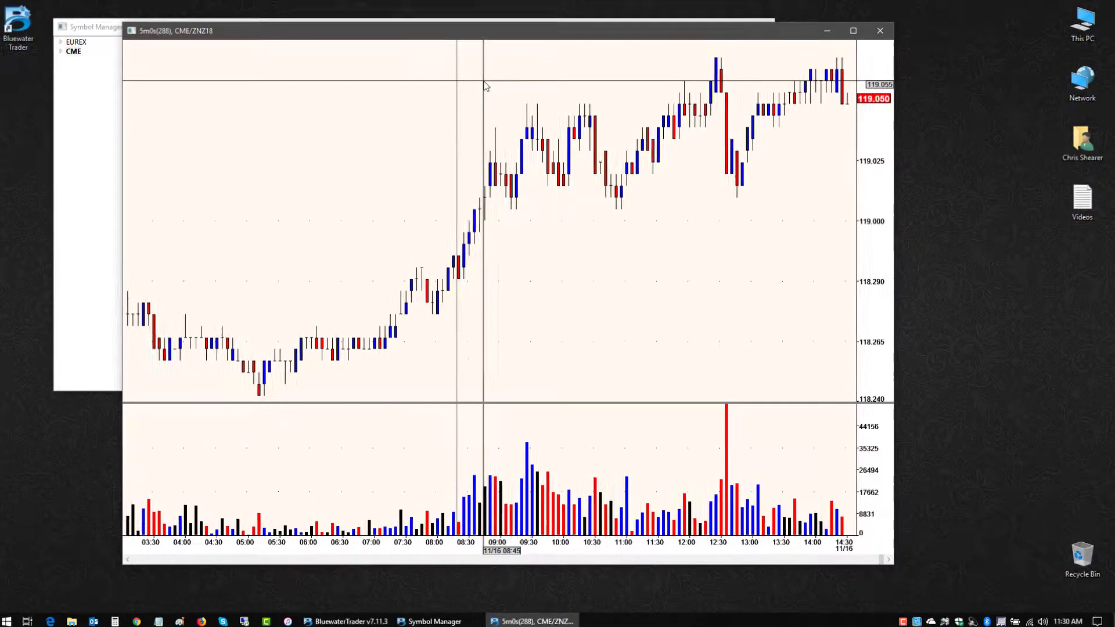
- Switch the ZNZ18 chart to Sim trade chart mode with an order-entry panel
right_click(483, 84)
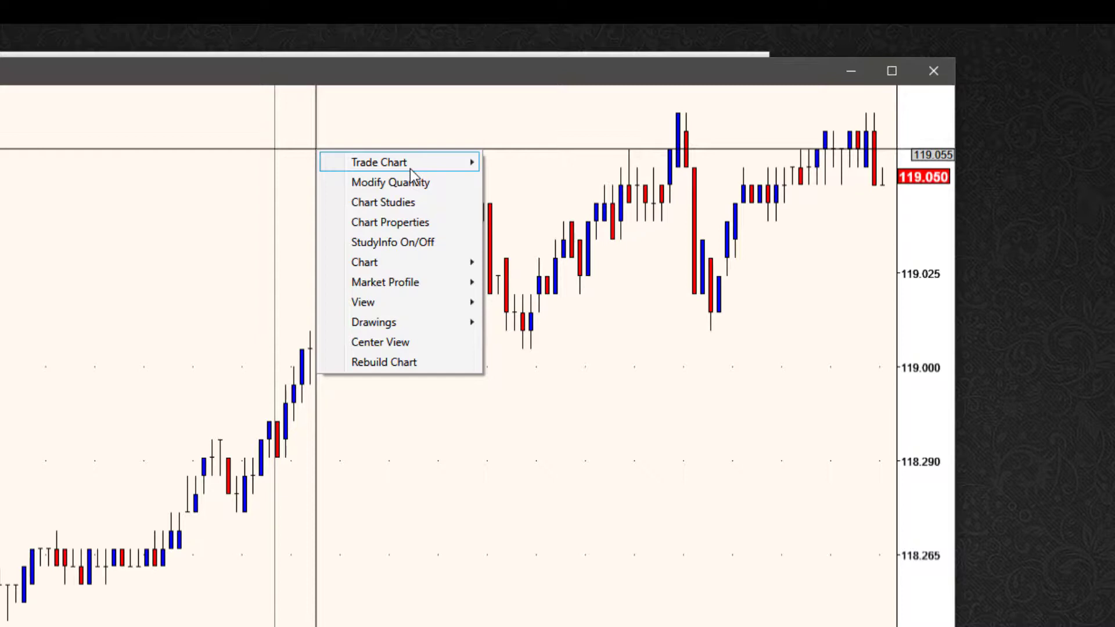
mouse_move(379, 162)
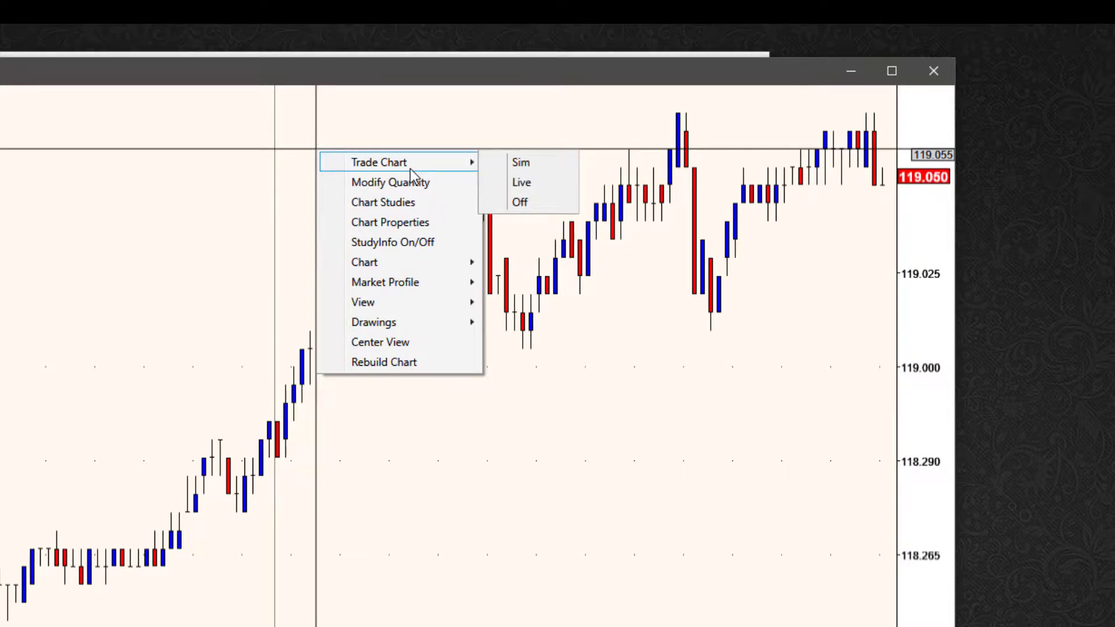
mouse_move(436, 474)
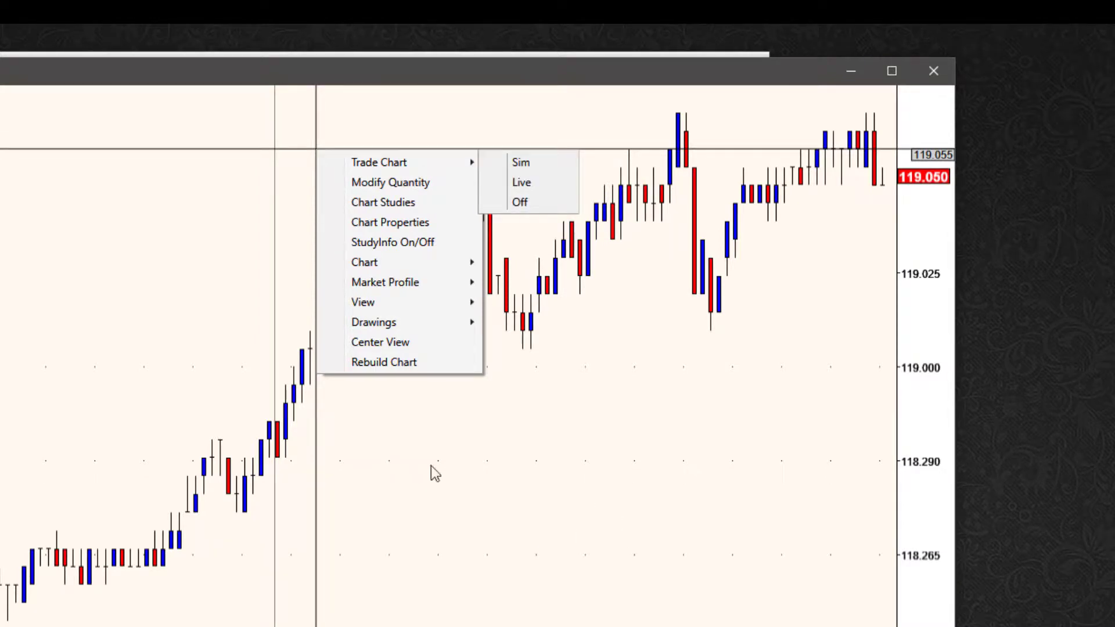
mouse_move(378, 162)
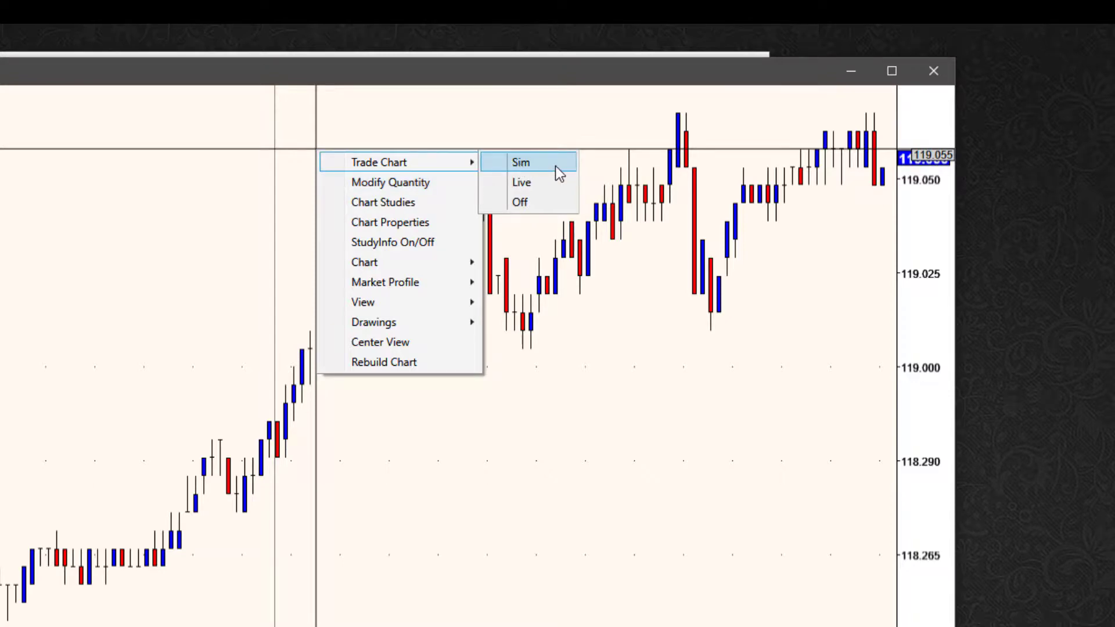
click(521, 163)
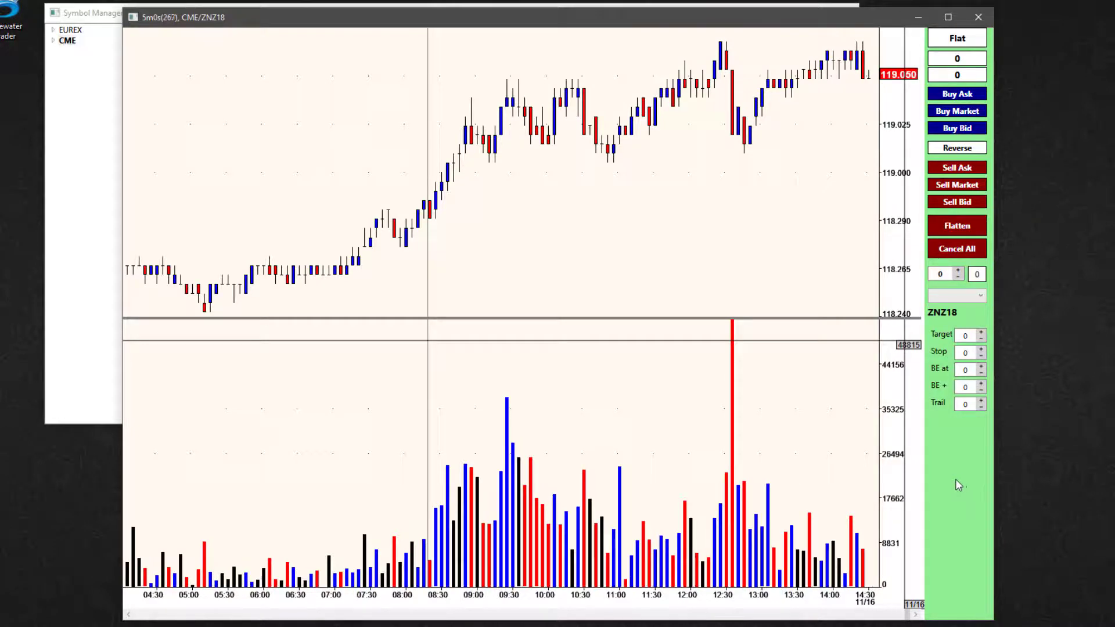
- Put the ZNZ18 chart into click-to-trade mode, then back to plain chart mode without the trade panel
click(956, 295)
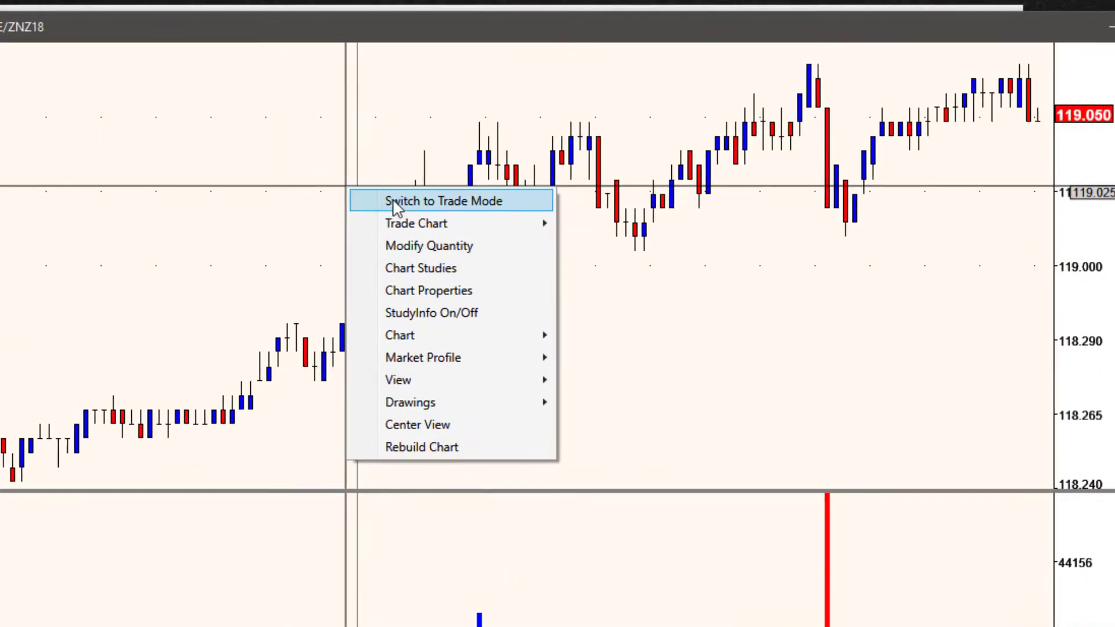
click(442, 201)
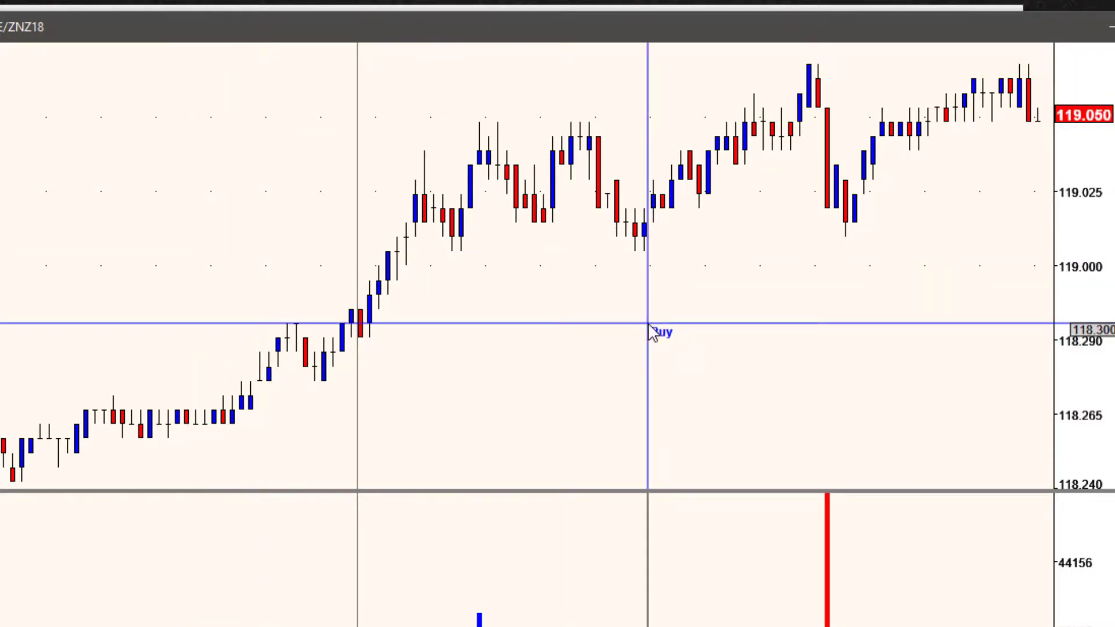
right_click(583, 324)
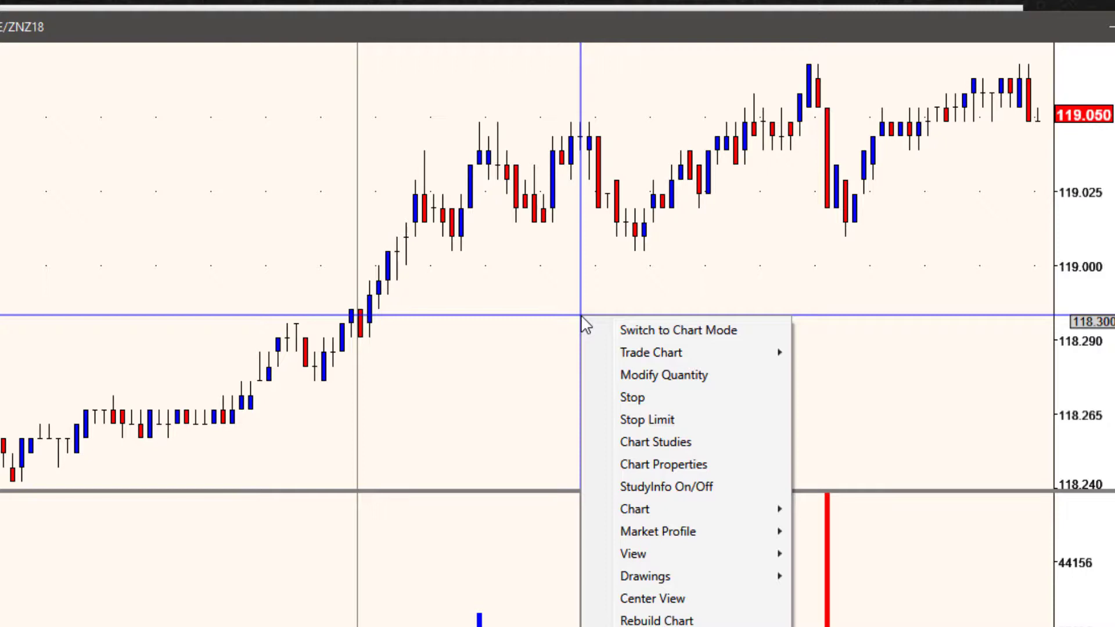
mouse_move(669, 330)
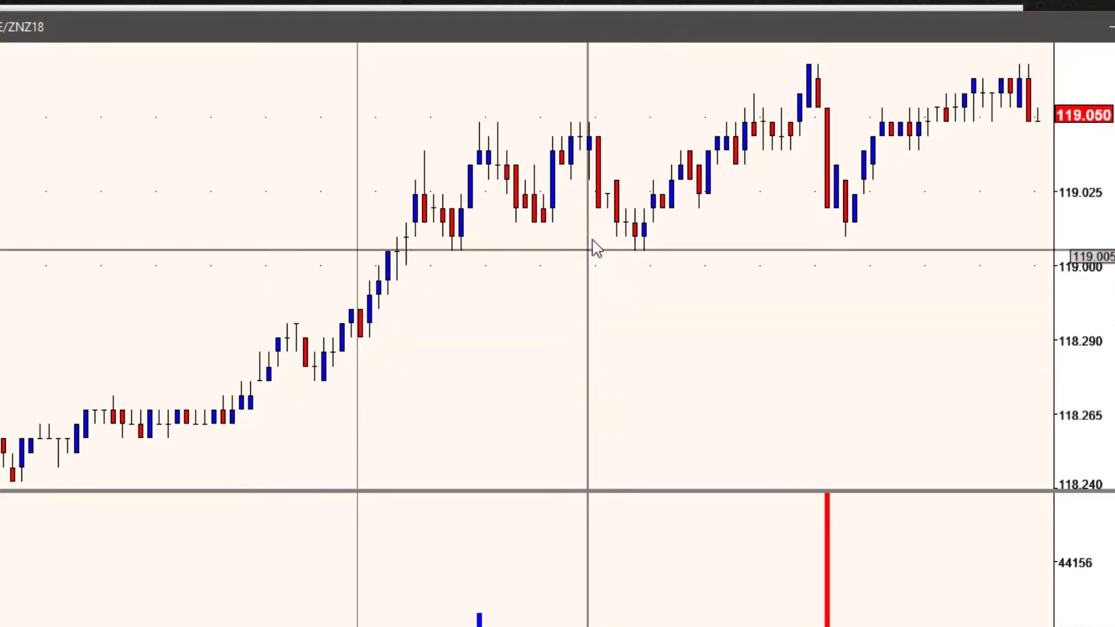
right_click(597, 249)
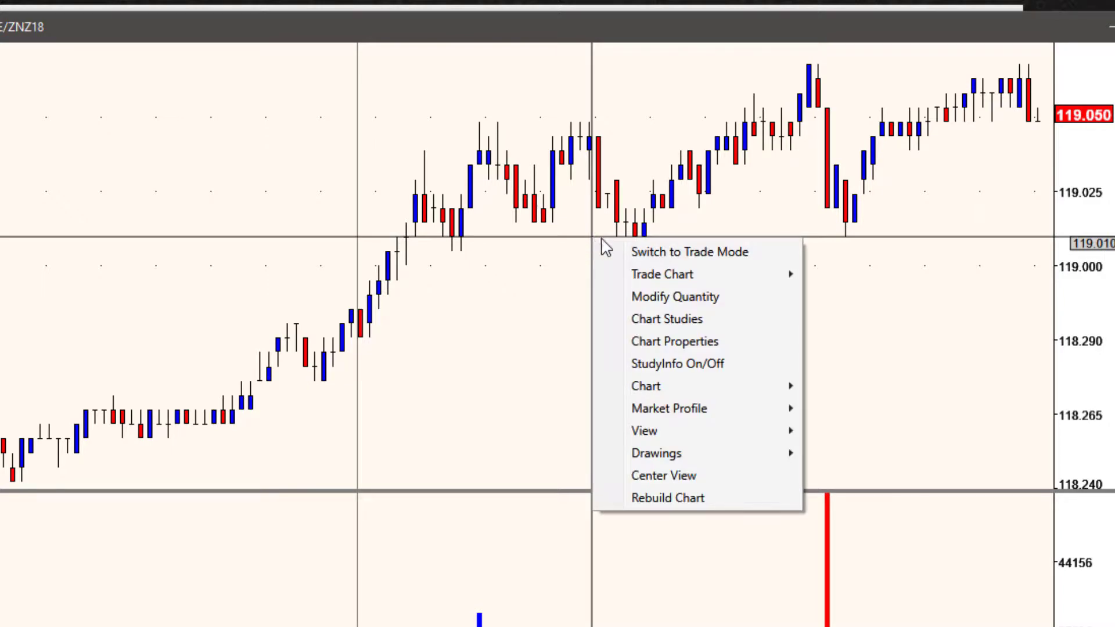
mouse_move(661, 274)
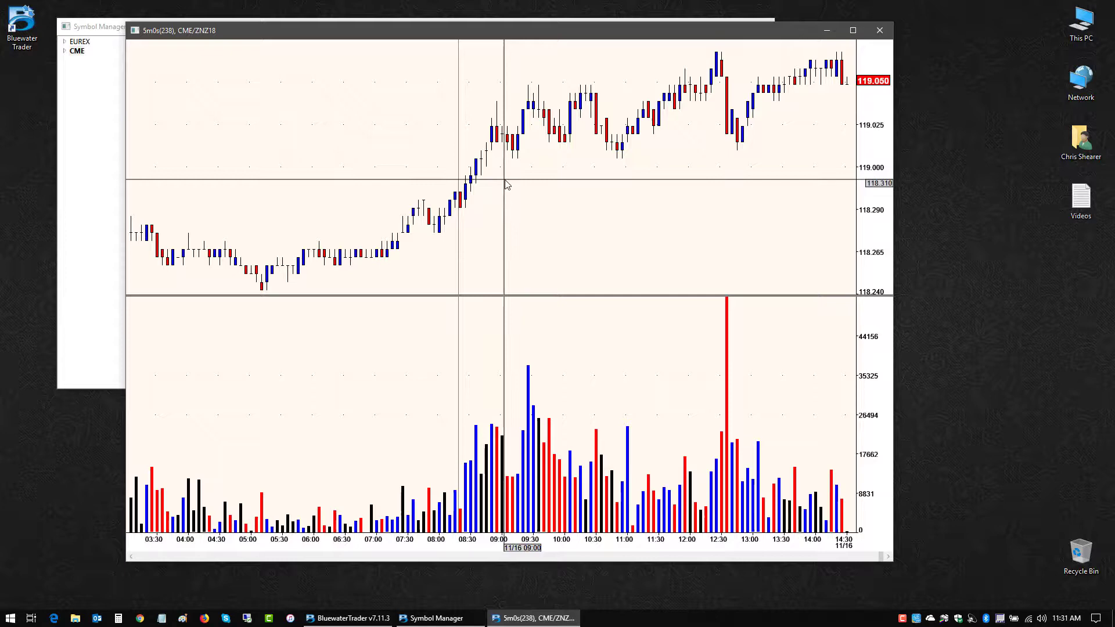
mouse_move(517, 185)
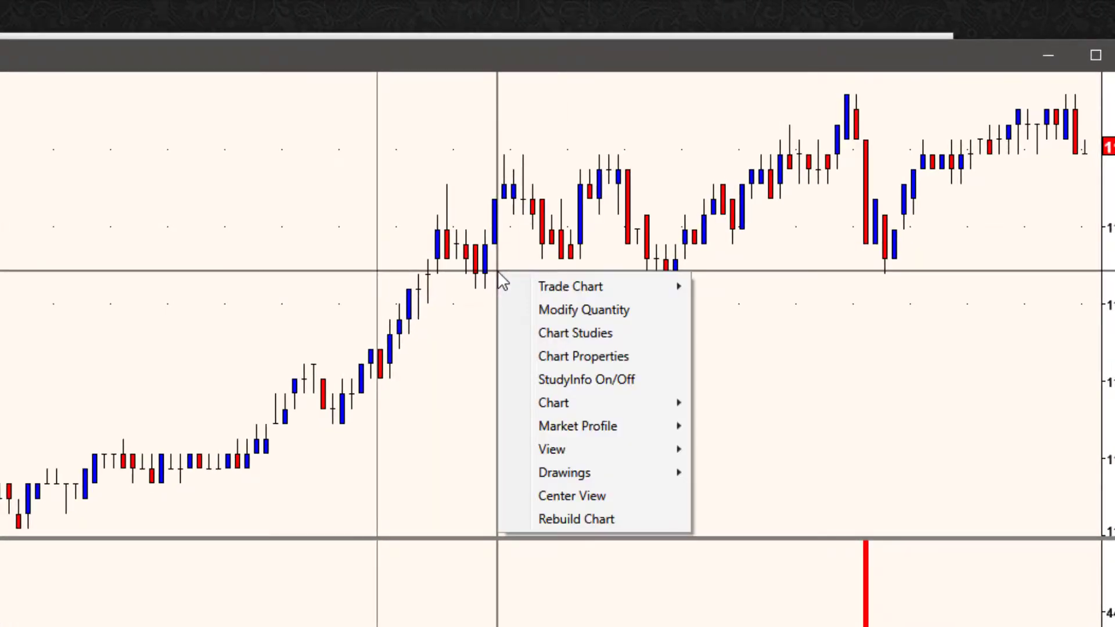
mouse_move(584, 309)
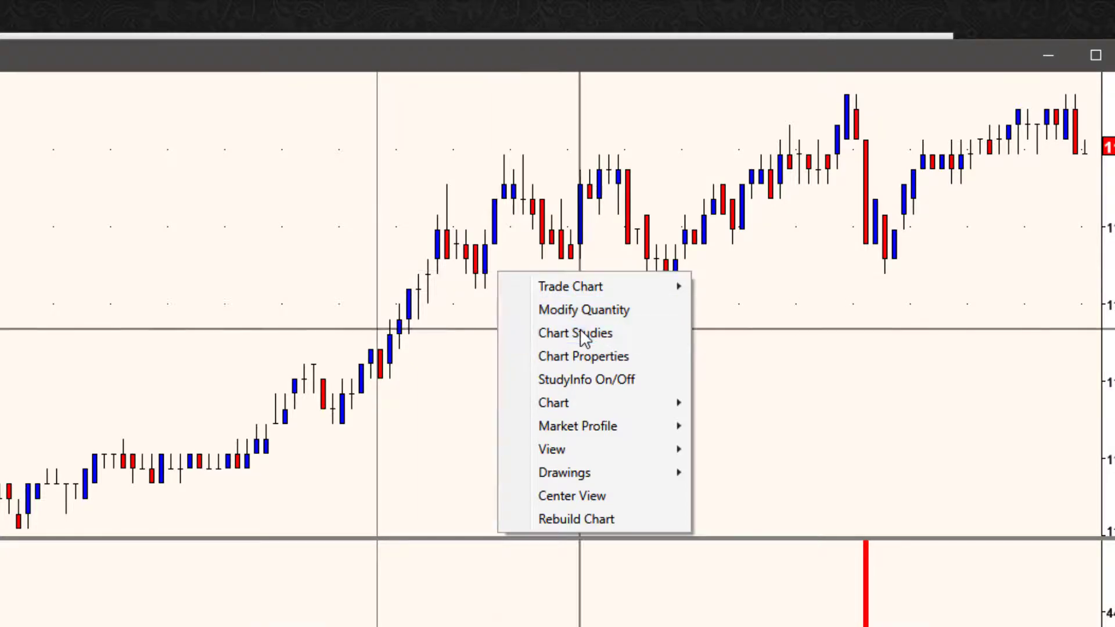
click(575, 334)
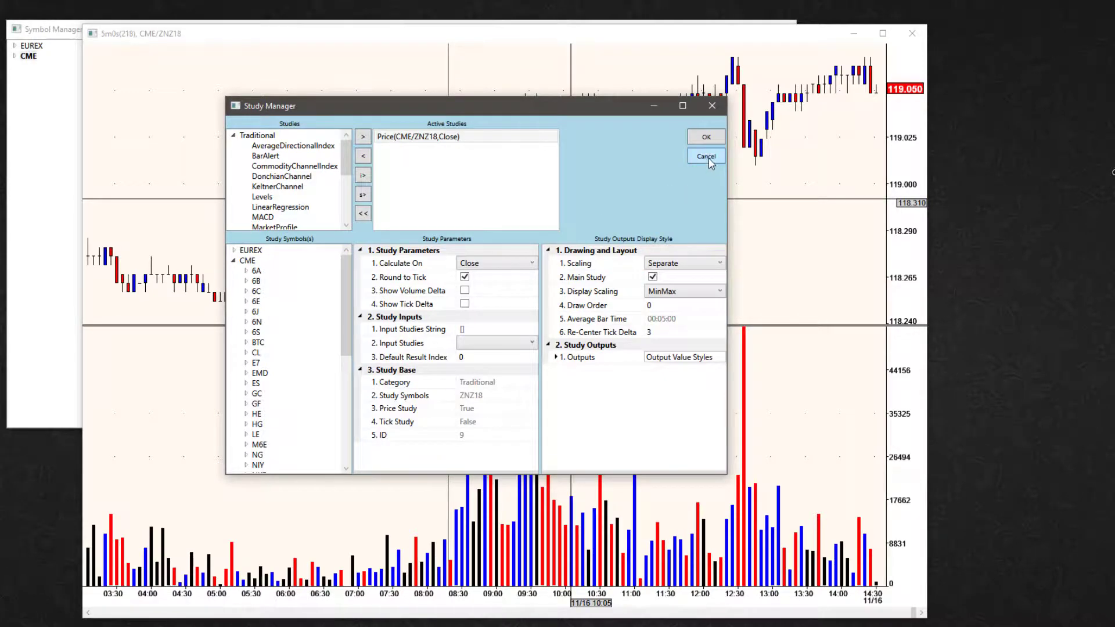
click(705, 156)
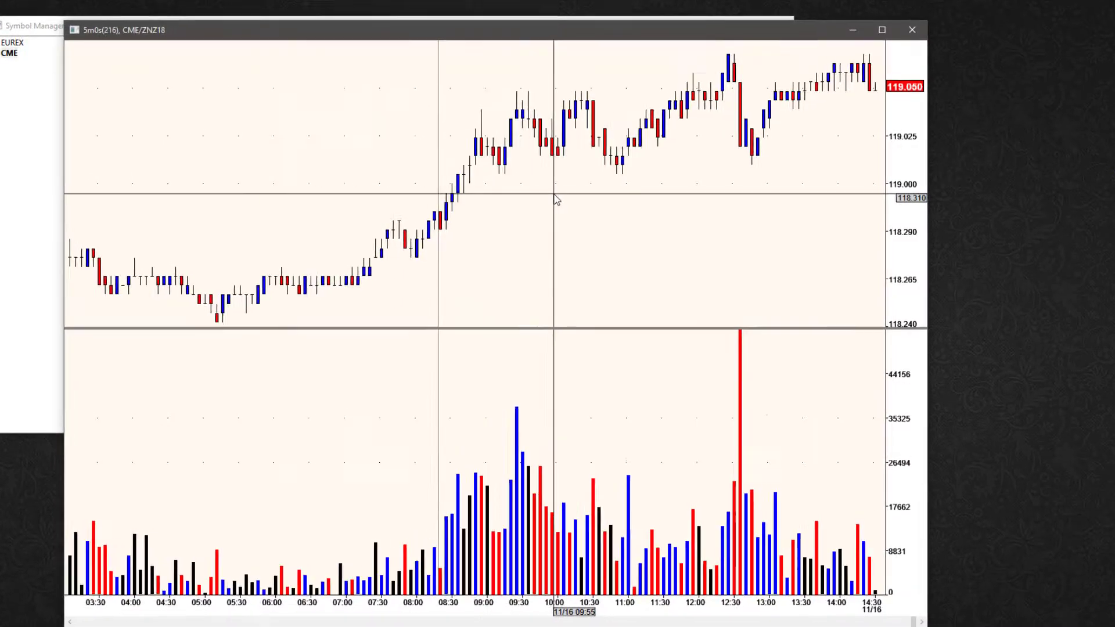
right_click(555, 199)
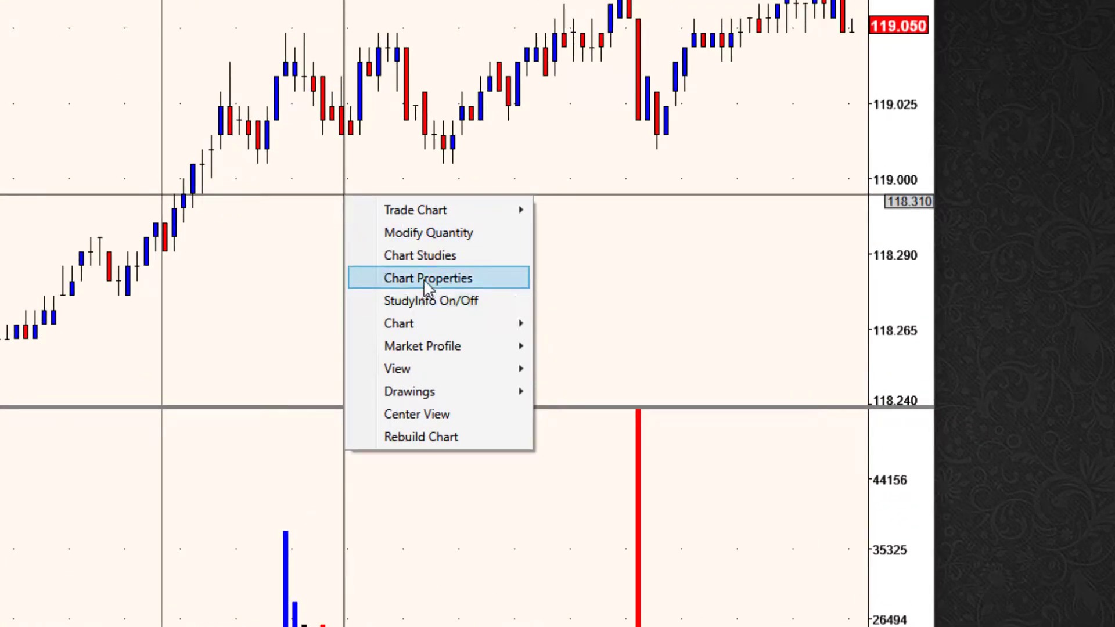
click(429, 277)
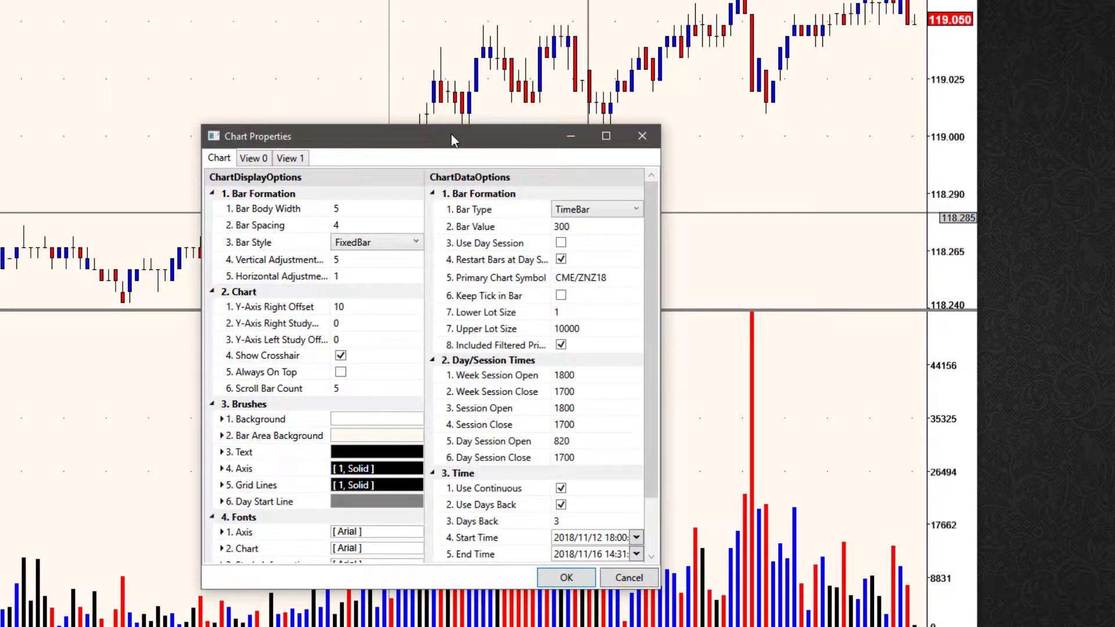
click(481, 407)
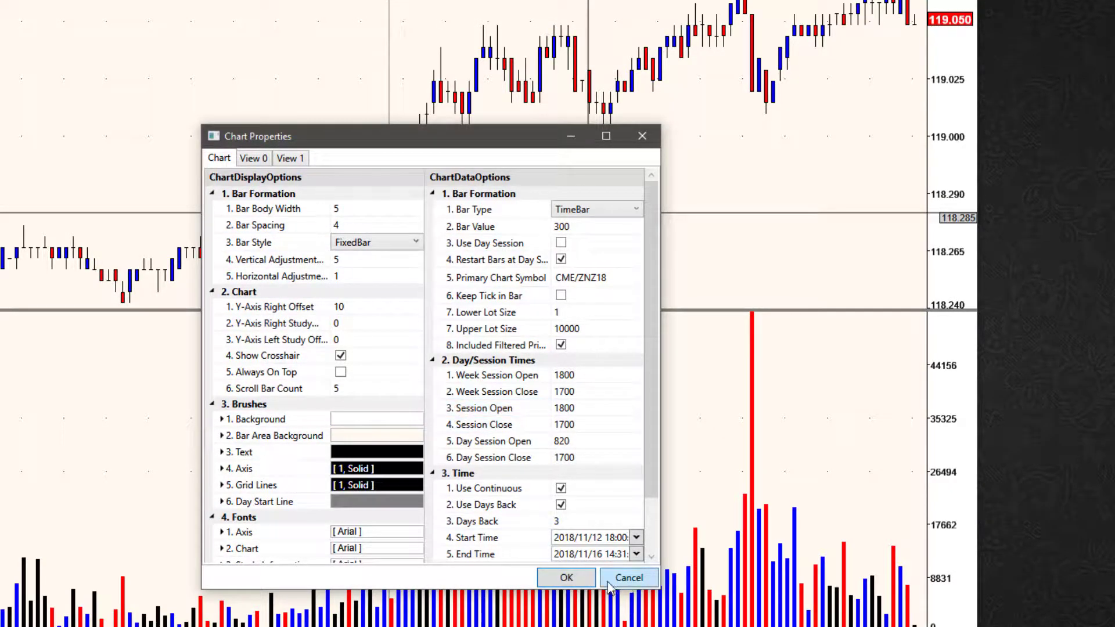
click(628, 577)
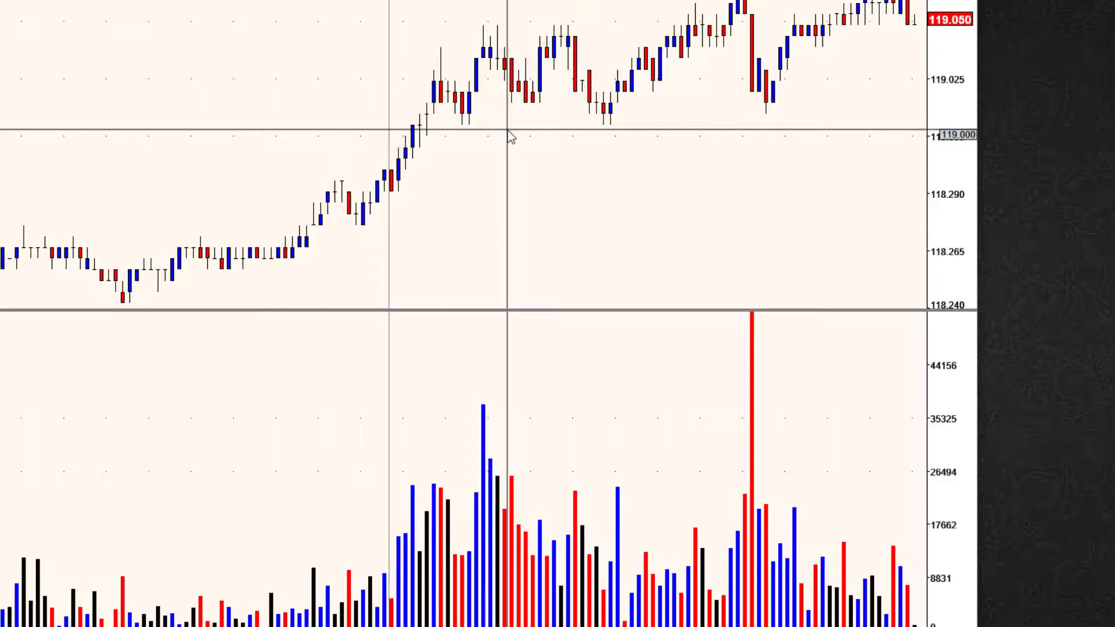
right_click(511, 137)
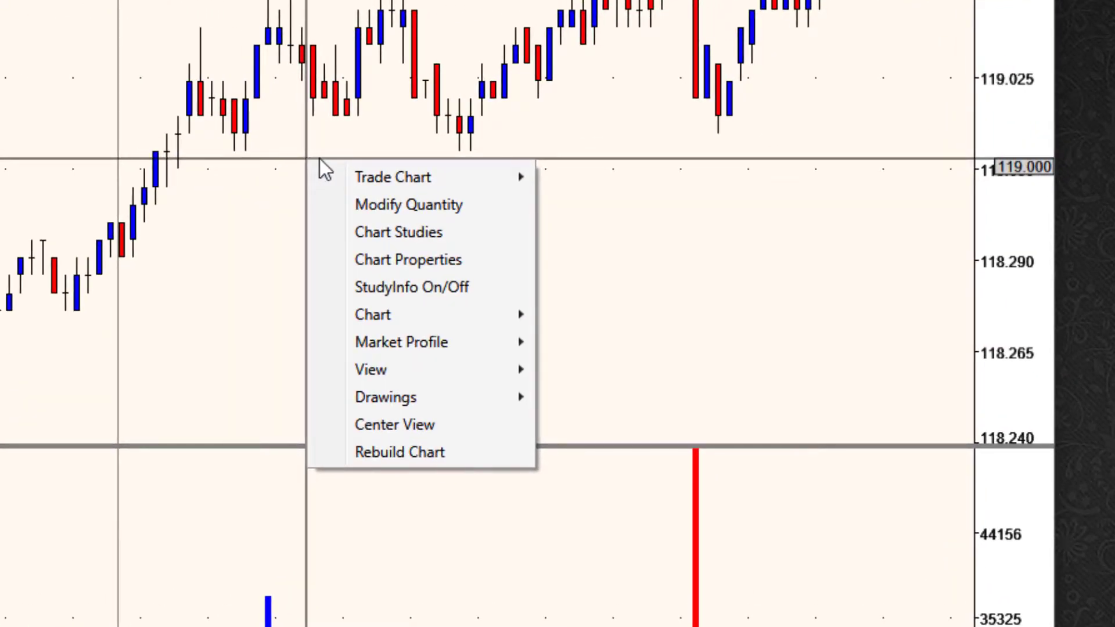
mouse_move(412, 287)
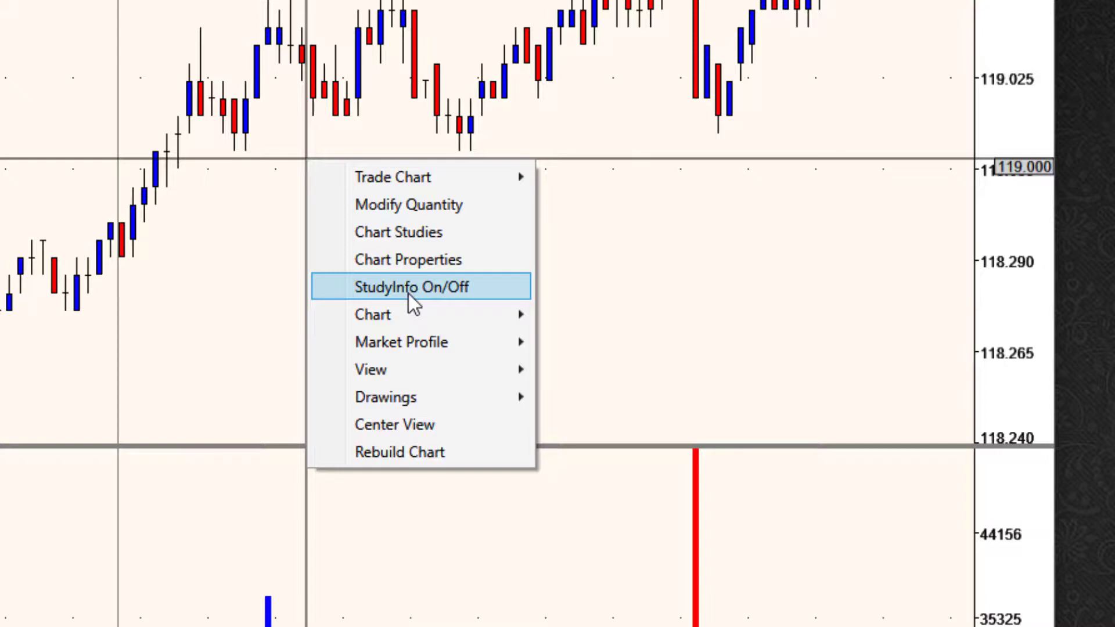
mouse_move(437, 306)
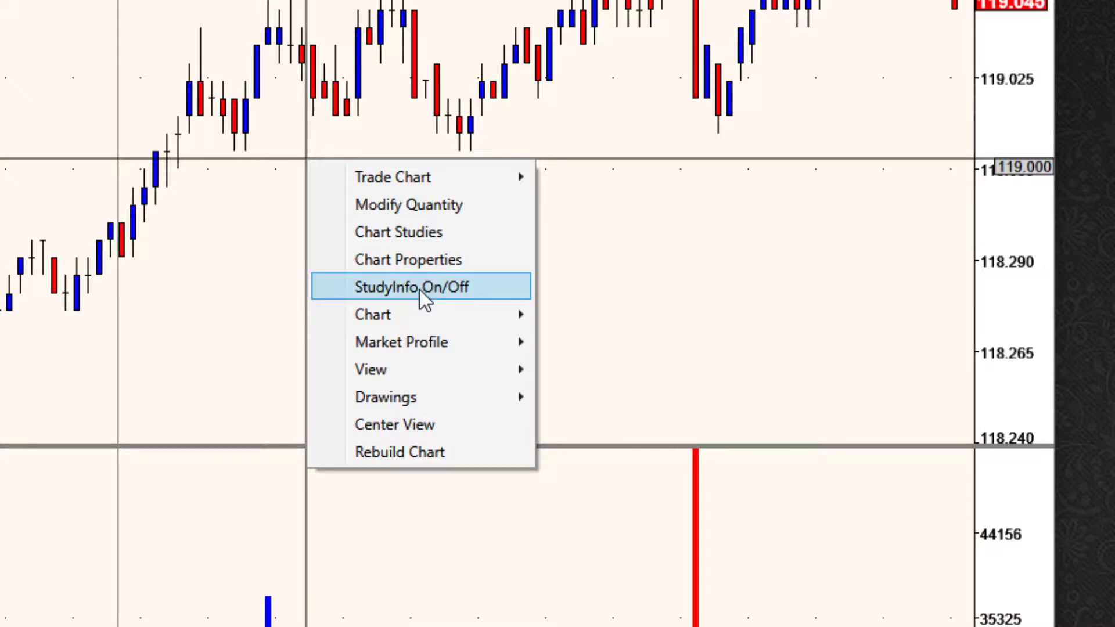
click(411, 287)
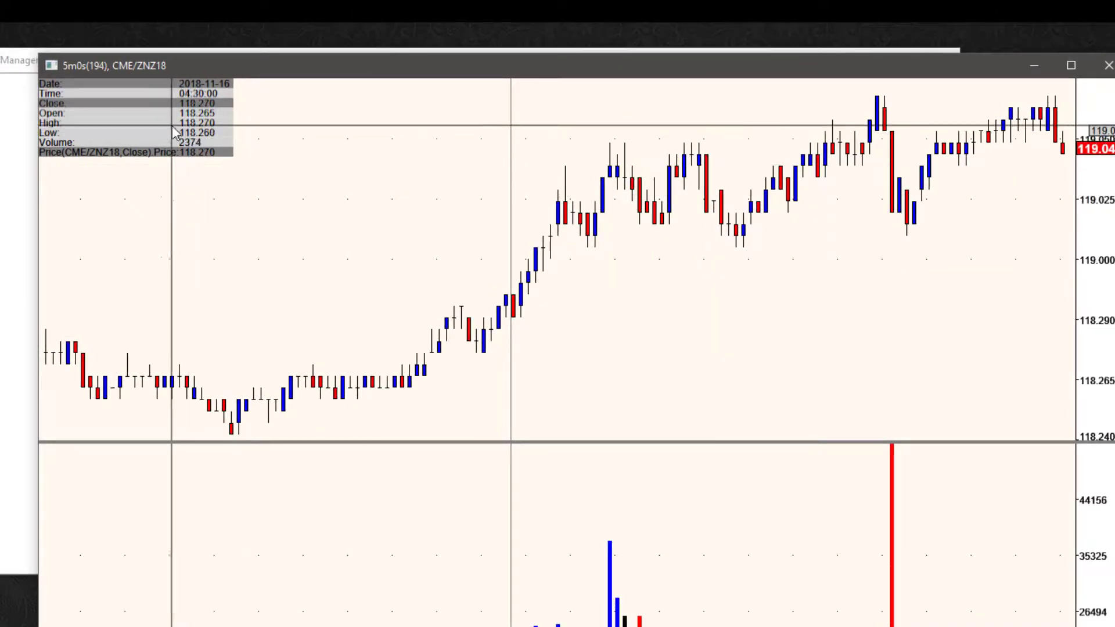
mouse_move(144, 123)
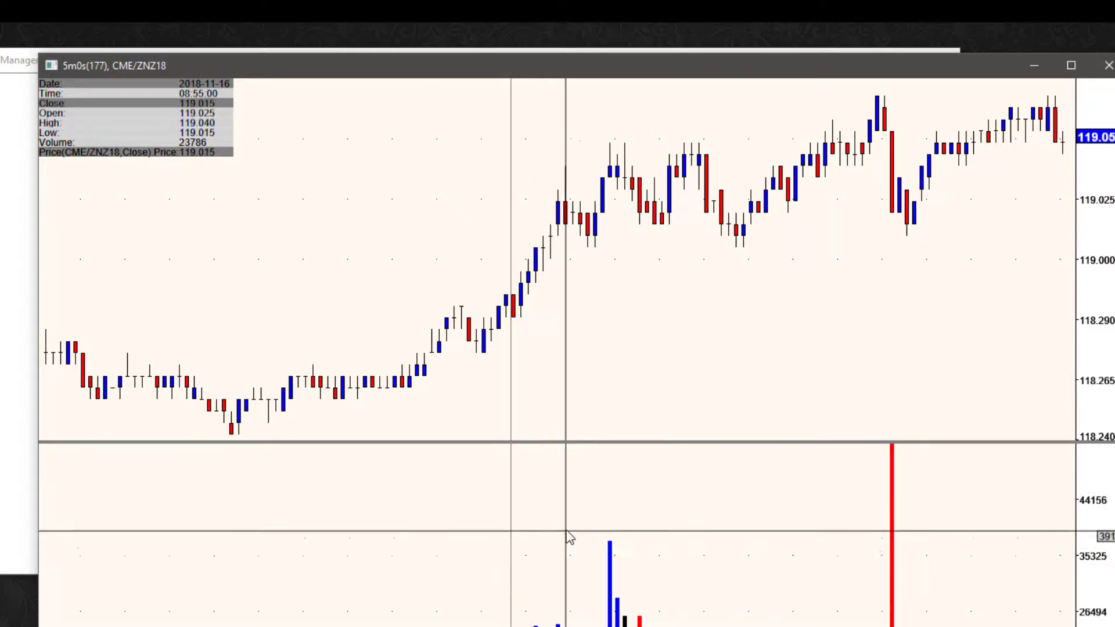
right_click(570, 536)
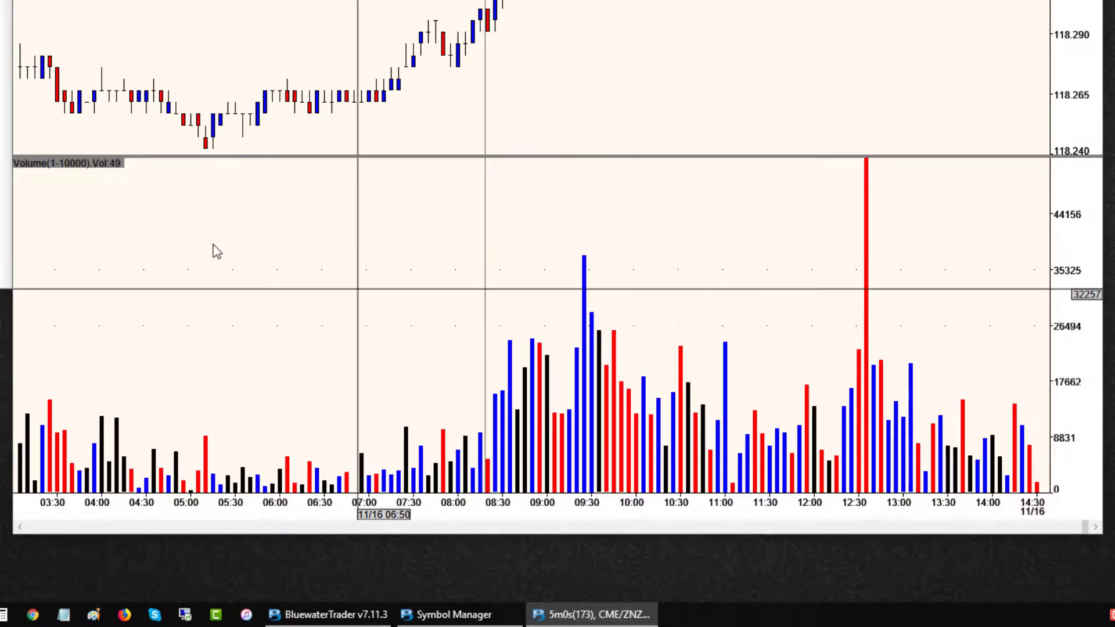
mouse_move(131, 344)
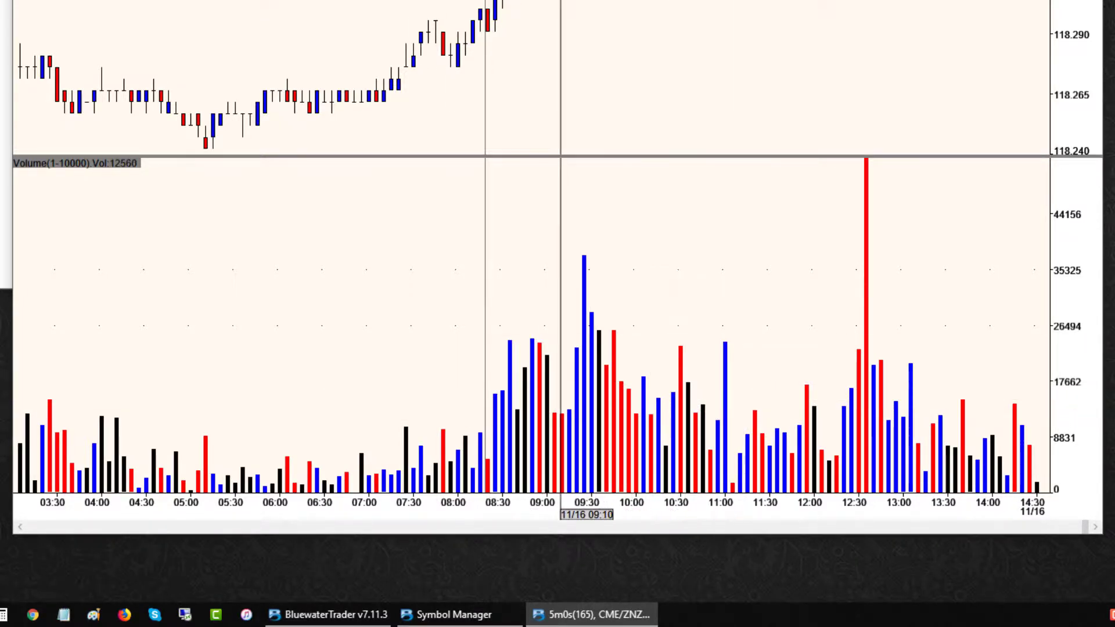
- Save the ZNZ18 chart as a chart template named MyPriceVolume
right_click(288, 197)
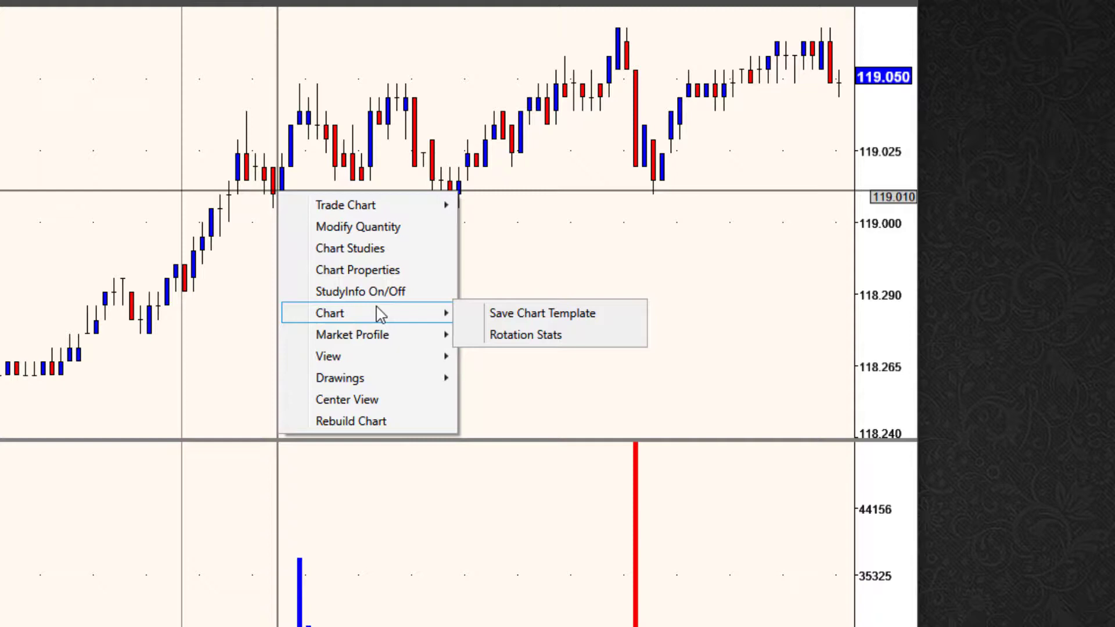
mouse_move(543, 312)
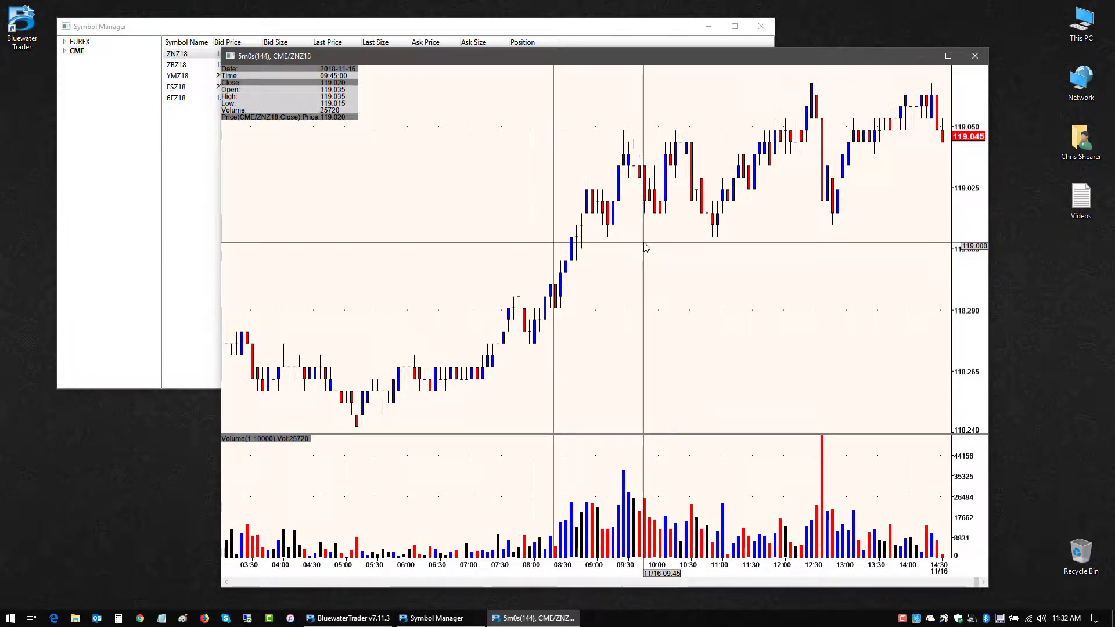
mouse_move(599, 320)
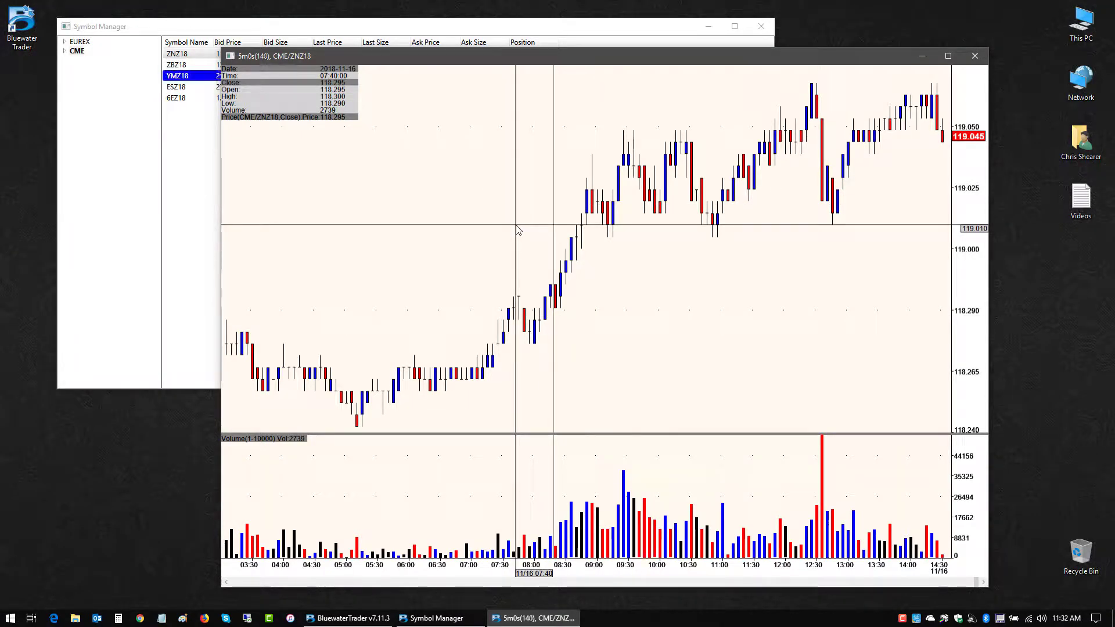
right_click(518, 230)
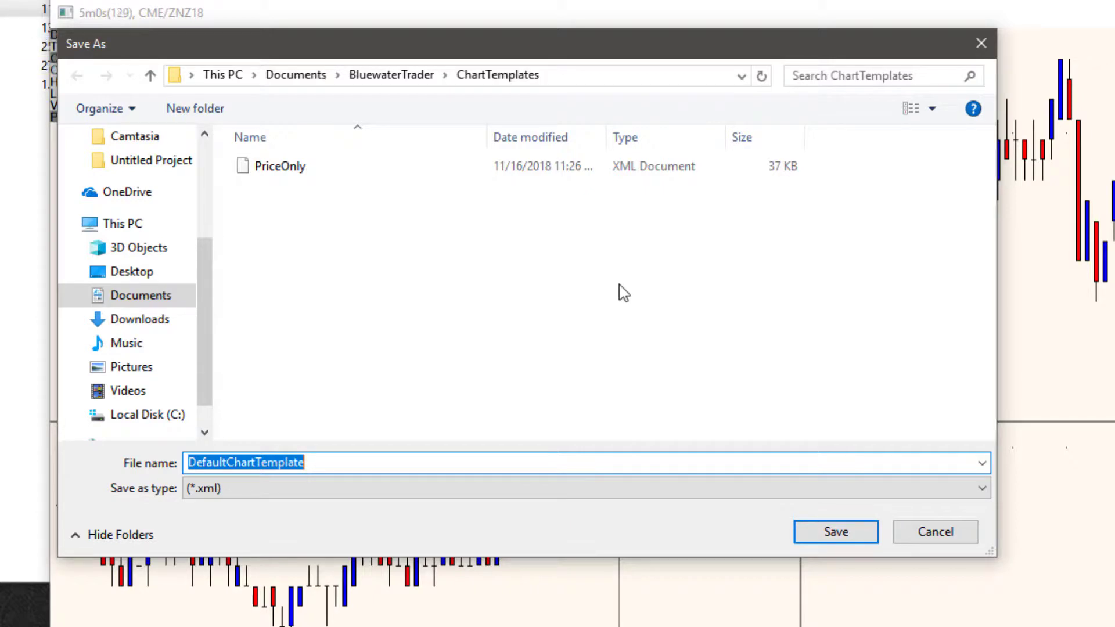
text(MyPriceV)
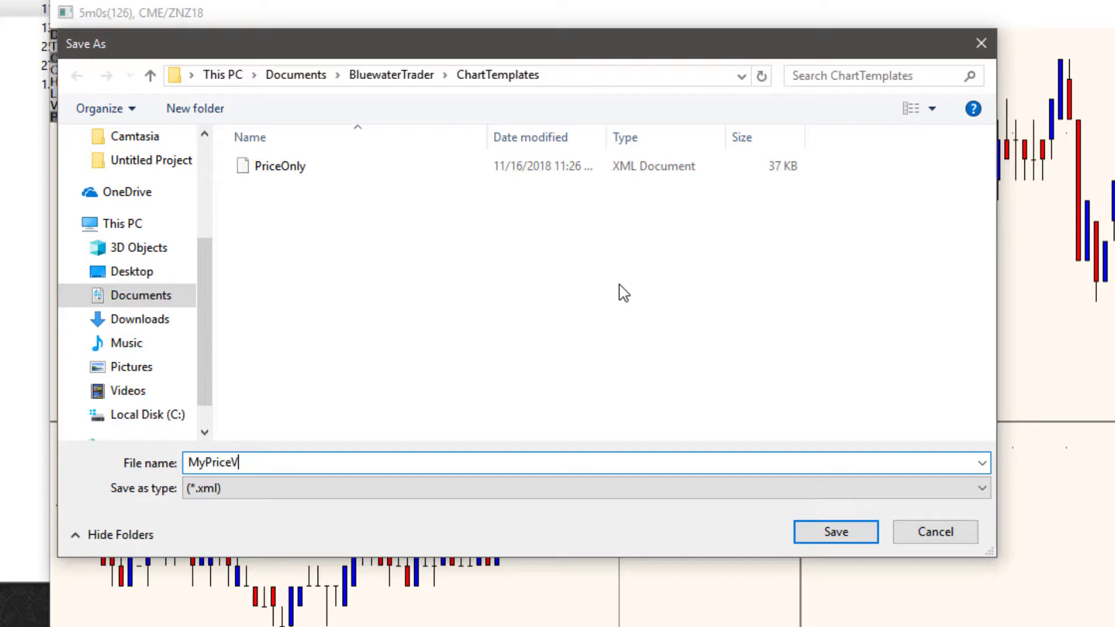
text(olume)
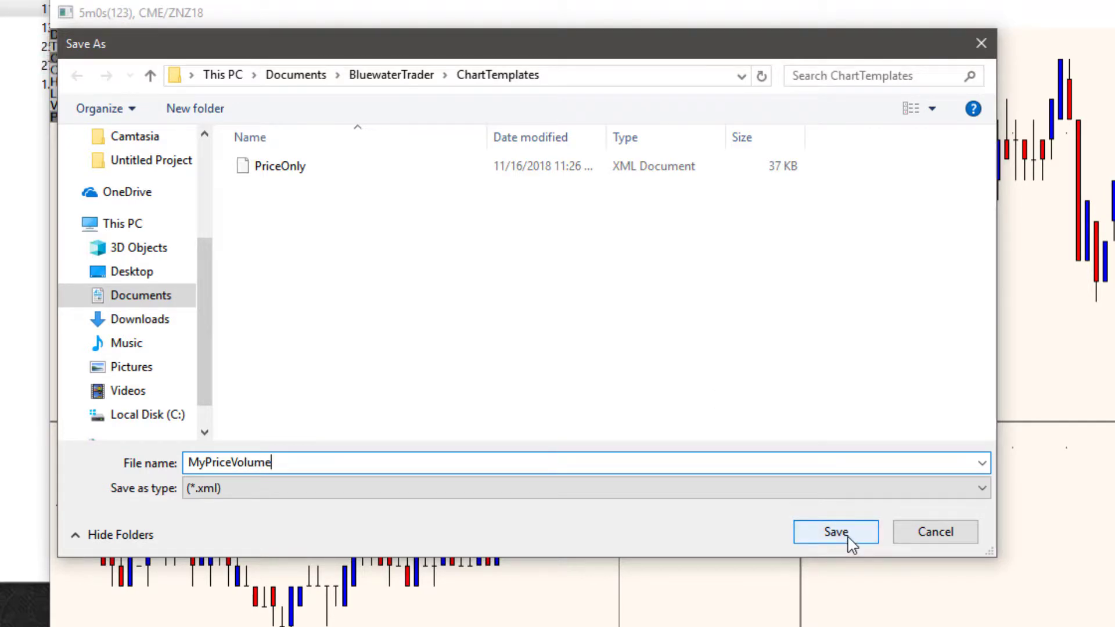
click(835, 532)
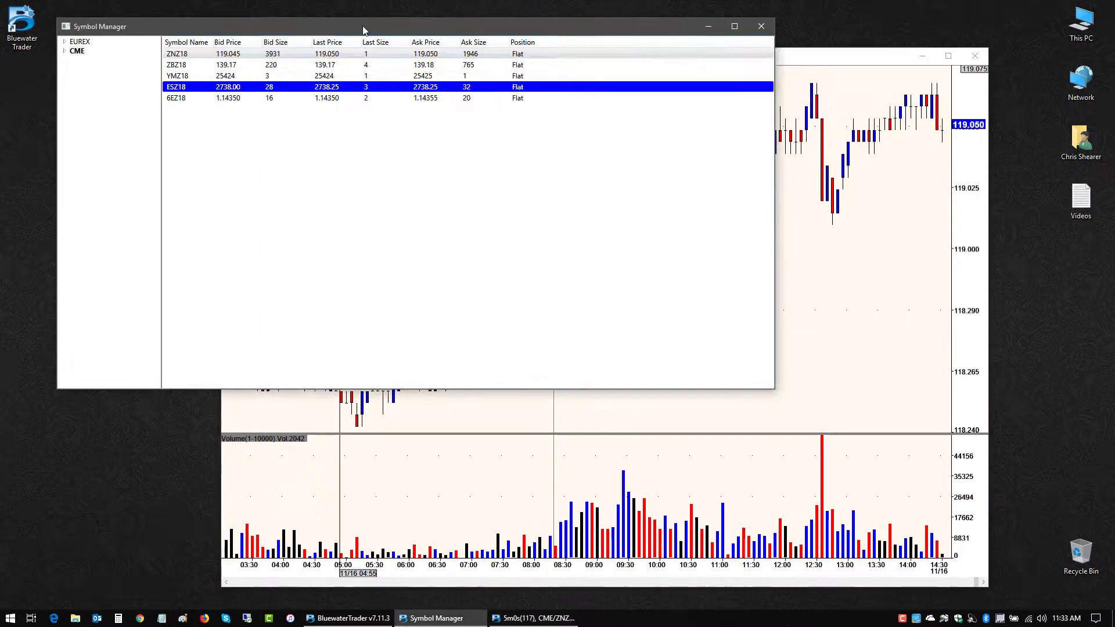
- Open a YMZ18 chart from the MyPriceVolume template, then bring the ZNZ18 chart forward
click(213, 65)
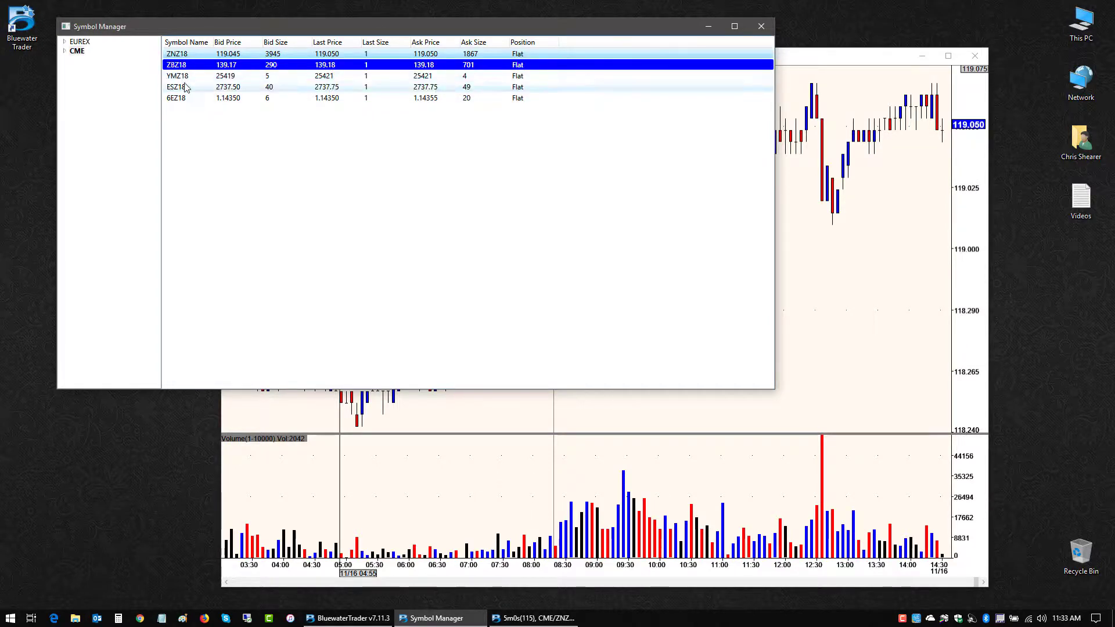
right_click(331, 141)
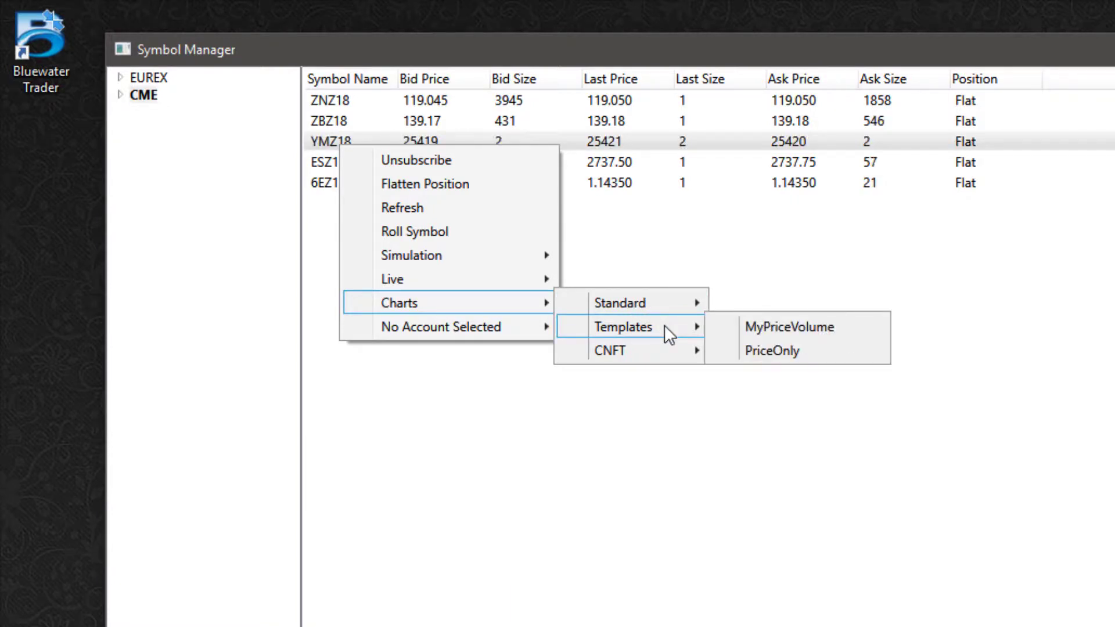
mouse_move(797, 326)
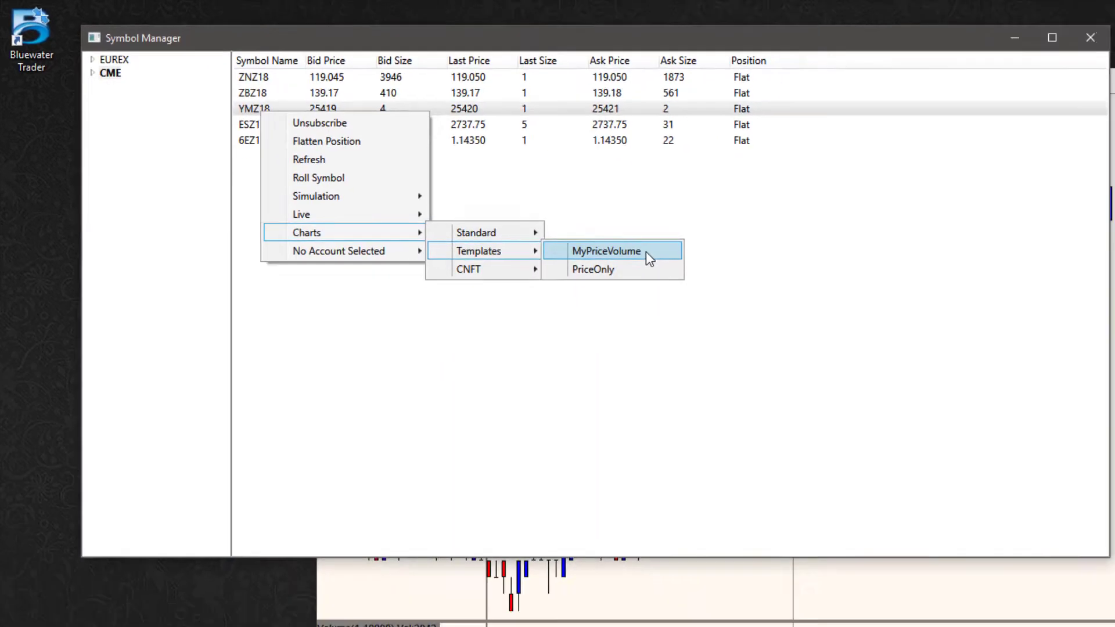
click(605, 251)
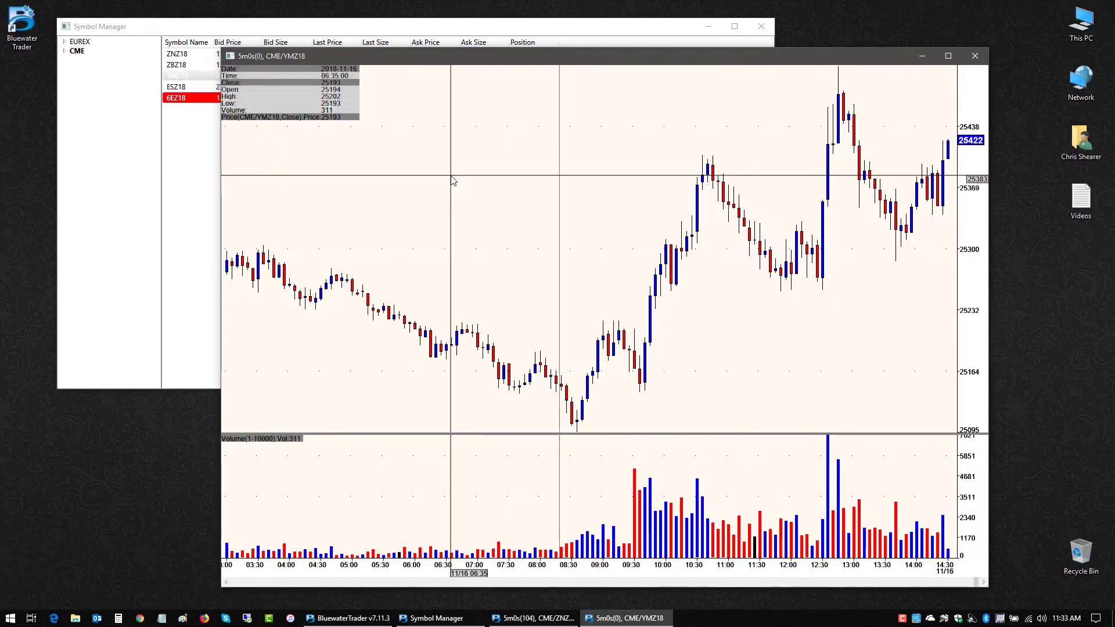
mouse_move(496, 211)
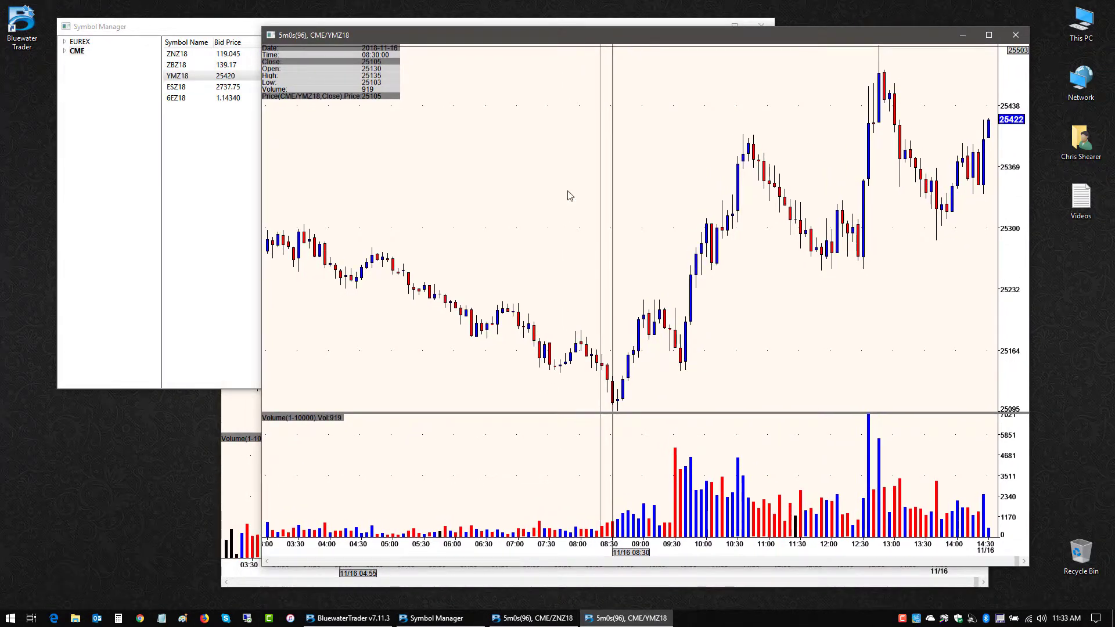
click(527, 617)
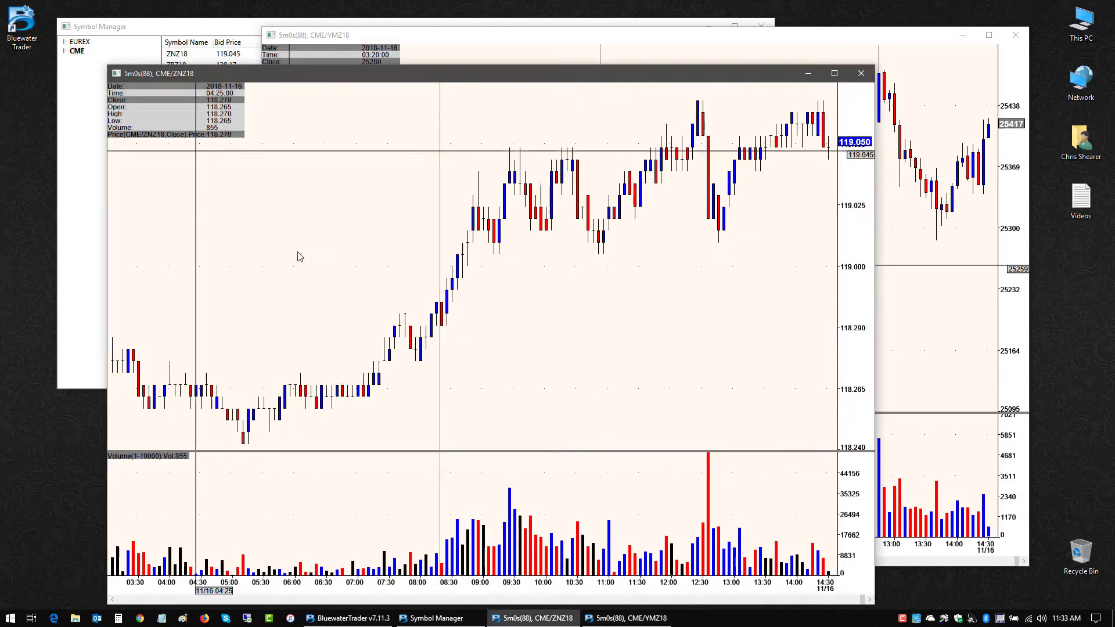
mouse_move(553, 230)
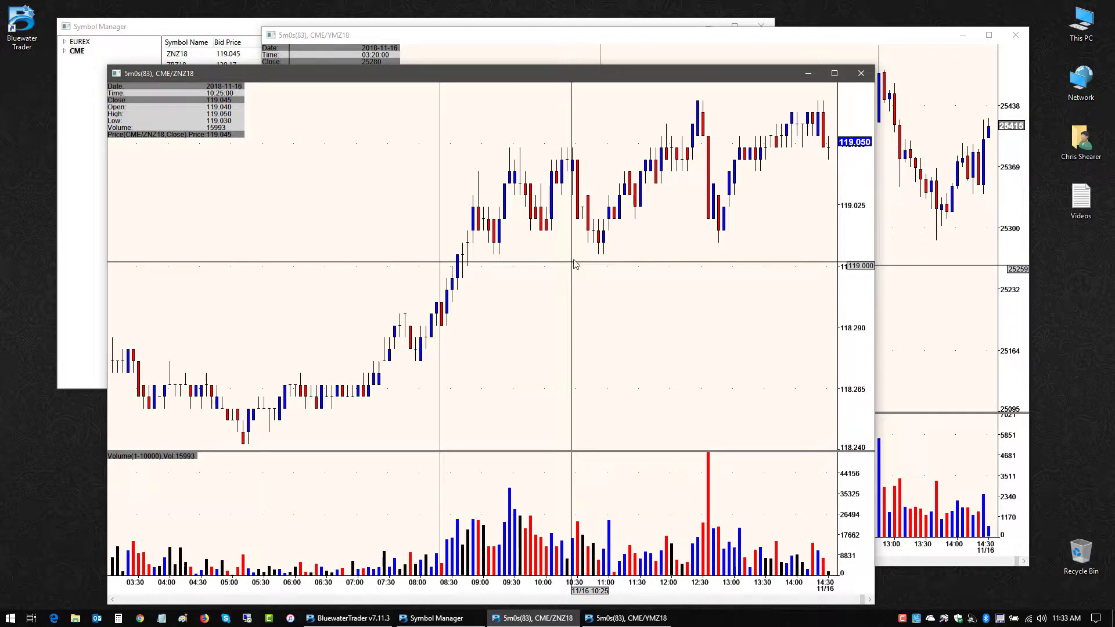
mouse_move(683, 228)
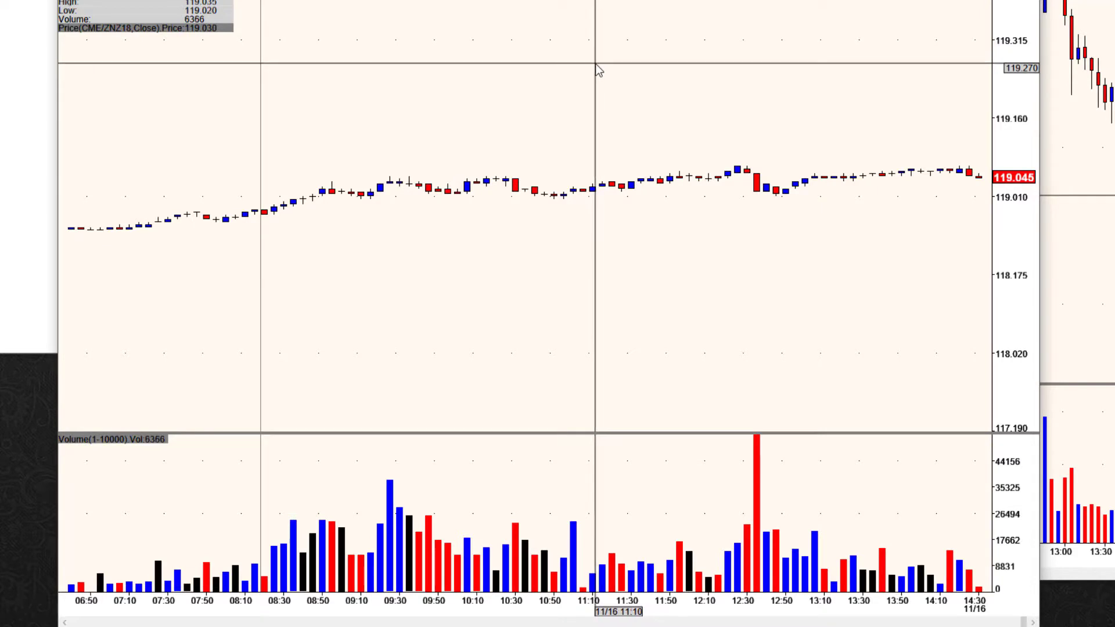
mouse_move(565, 98)
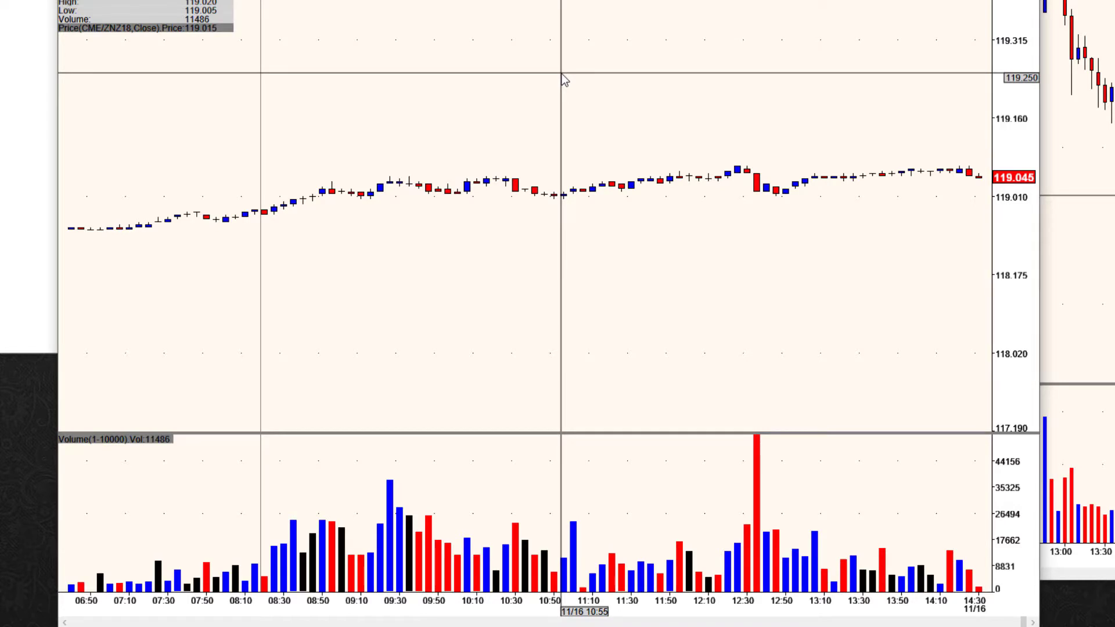
- In Chart Properties View 0, turn off Auto scale Axis for the ZNZ18 price view
right_click(562, 80)
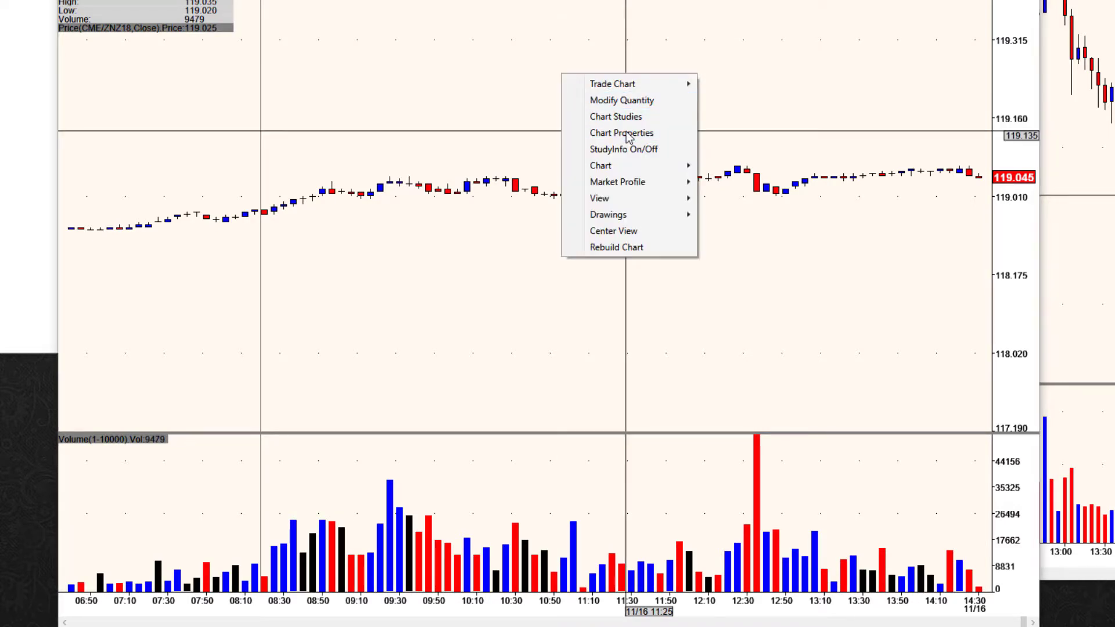
click(620, 133)
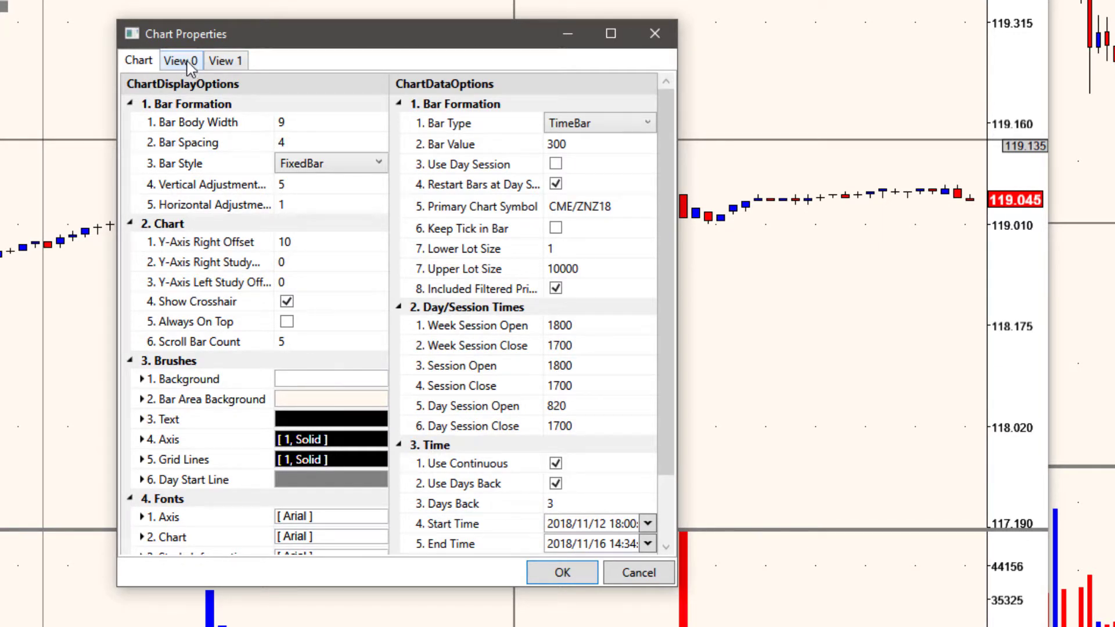
click(181, 61)
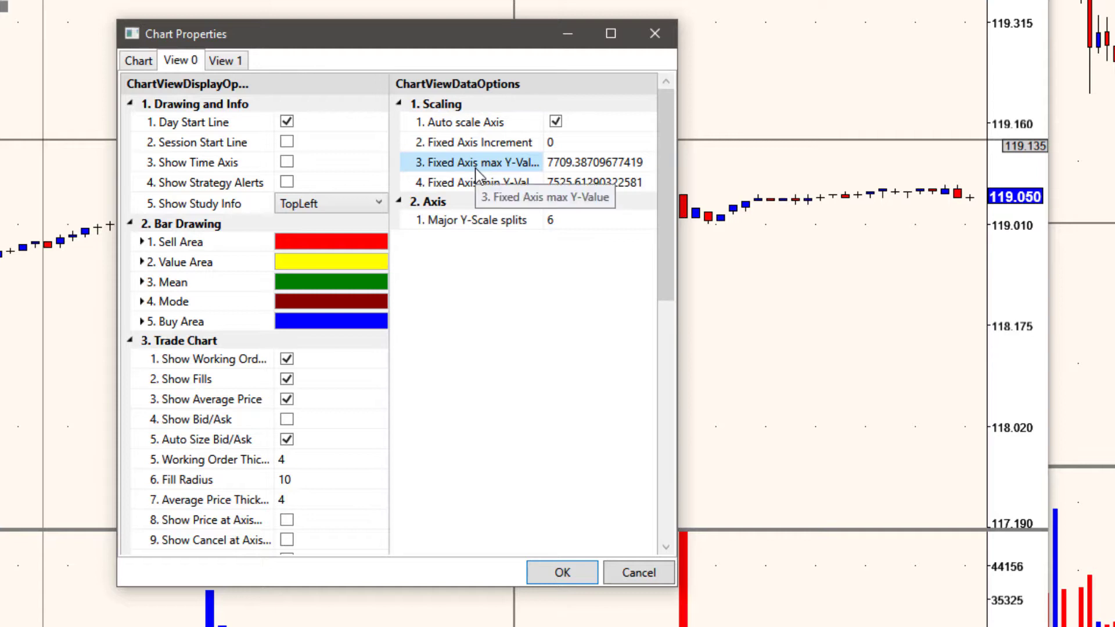
click(555, 122)
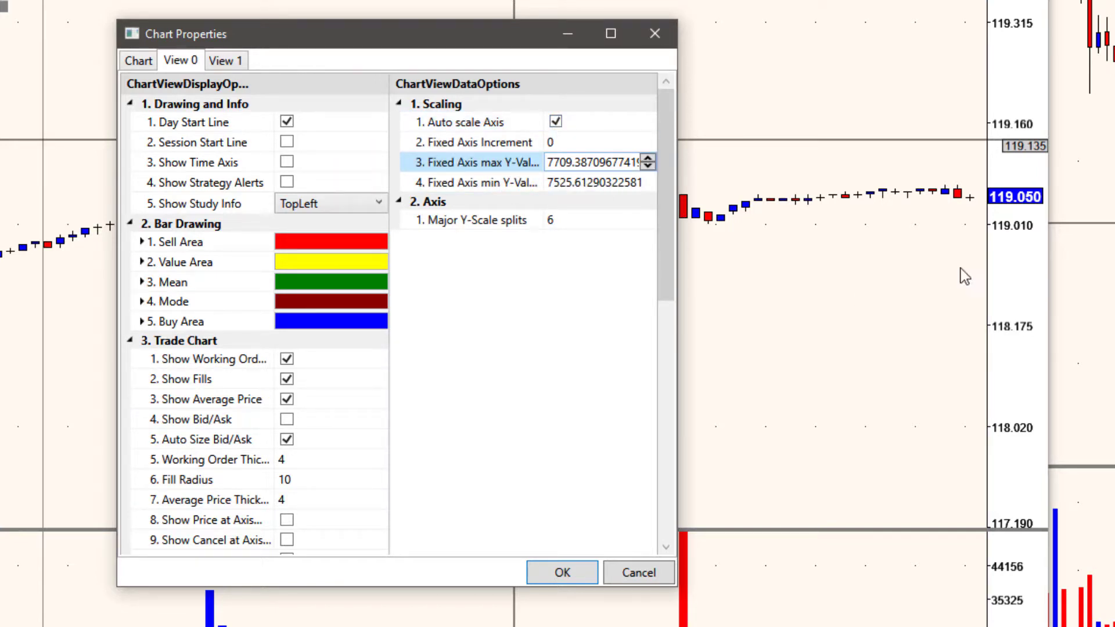
mouse_move(1023, 298)
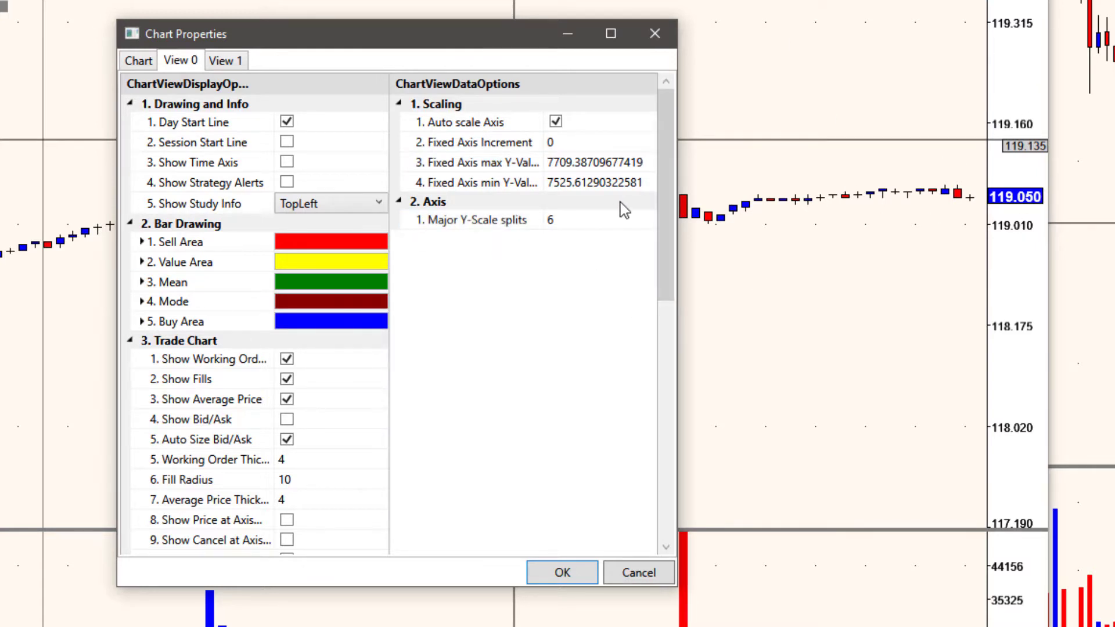
click(465, 122)
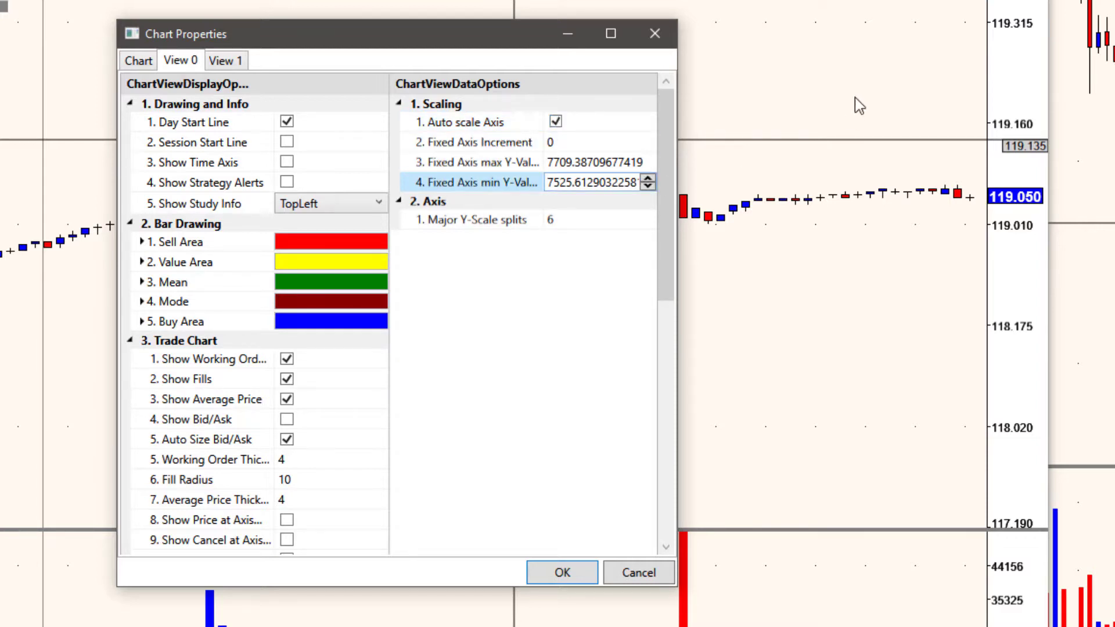
click(469, 122)
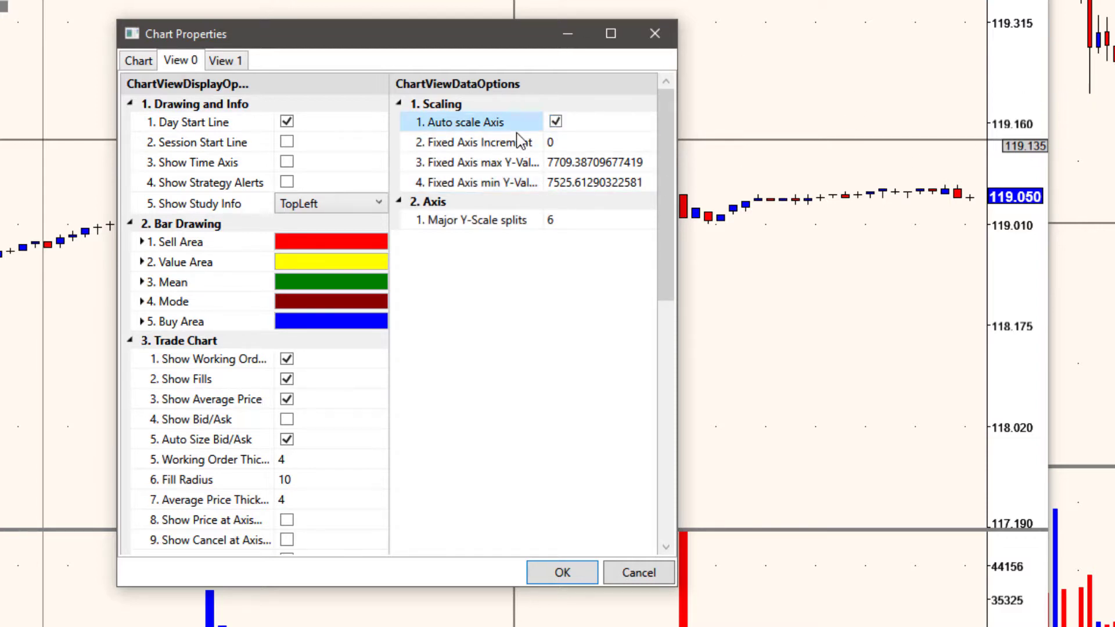
click(555, 120)
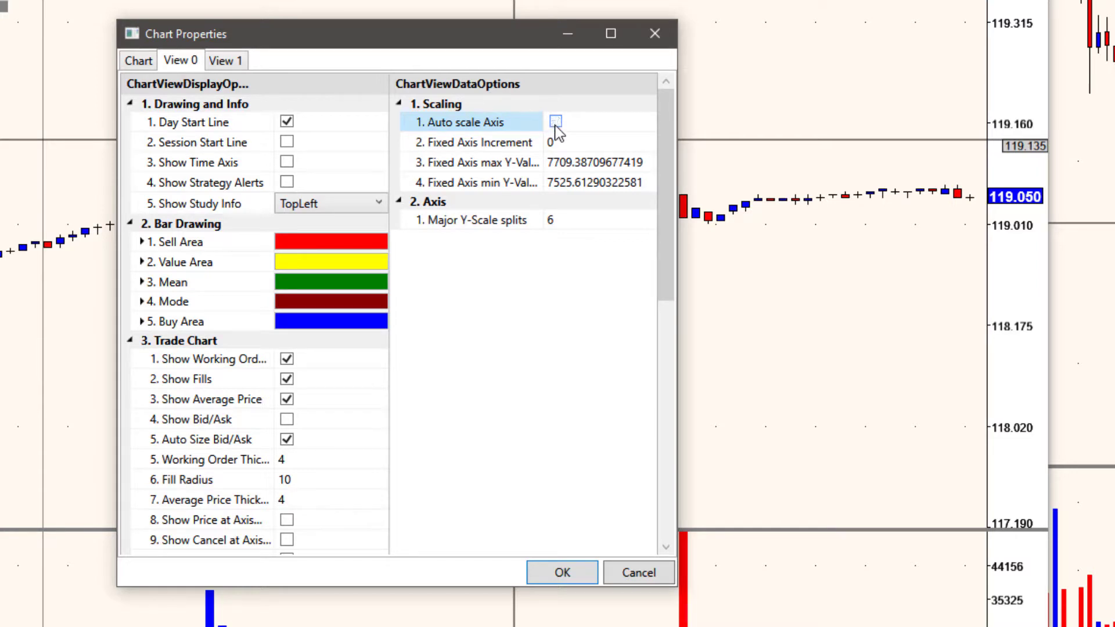
- Set the Fixed Axis Increment to 2 and apply the scaling settings
click(597, 141)
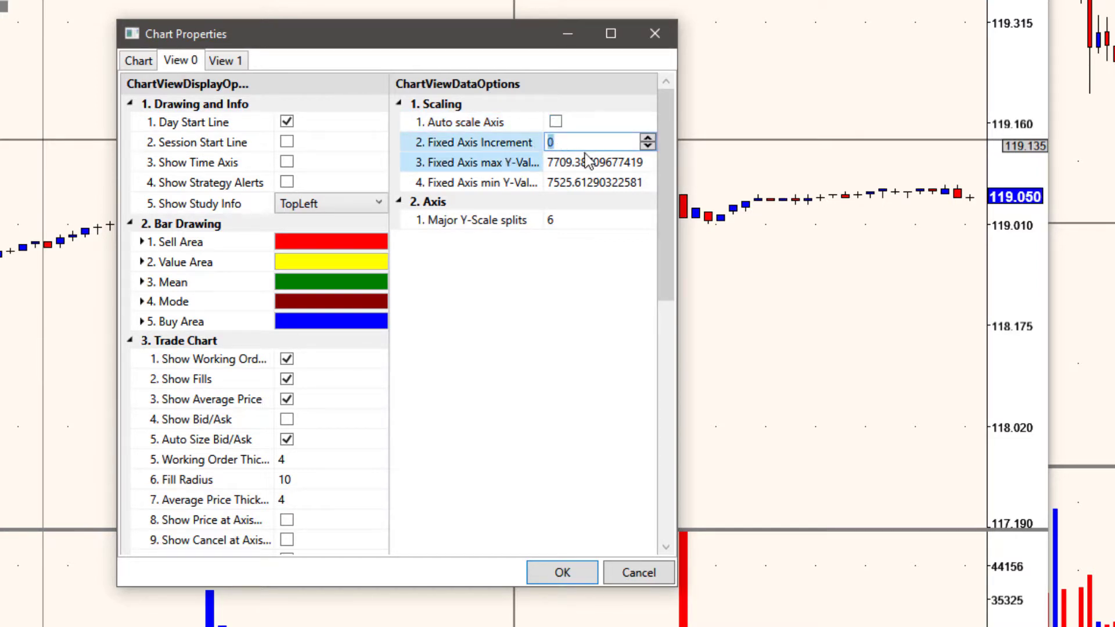
click(647, 137)
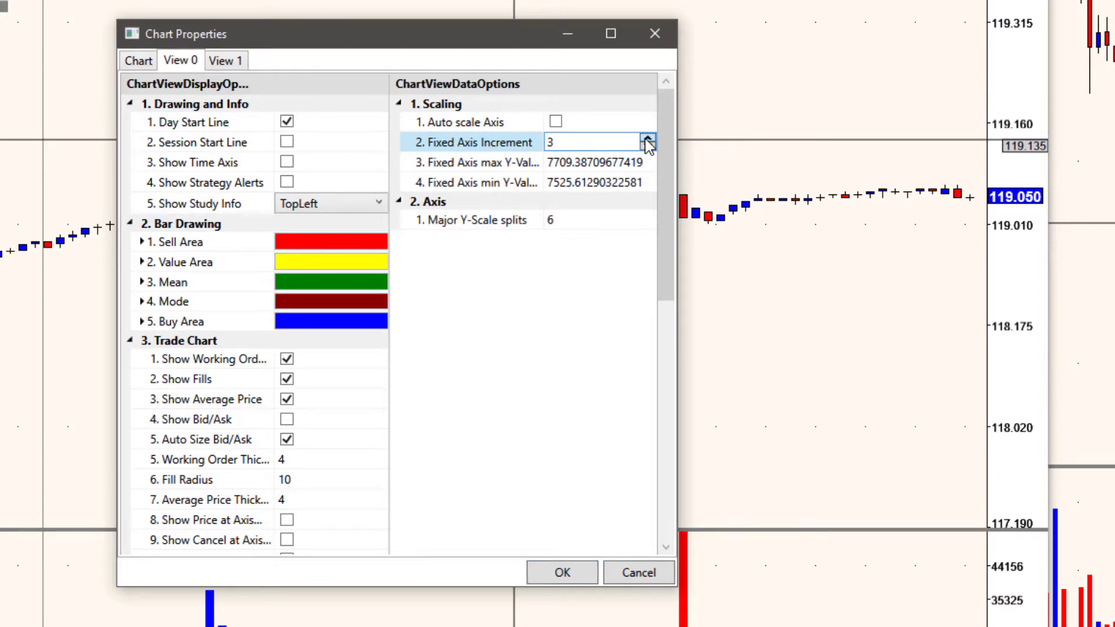
click(647, 146)
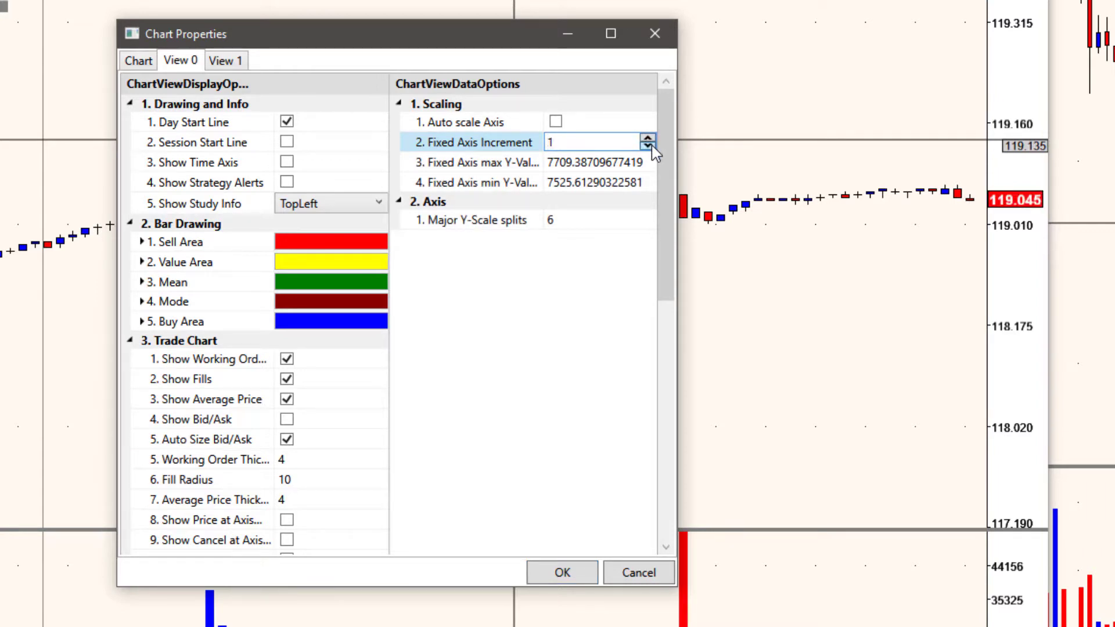
click(647, 137)
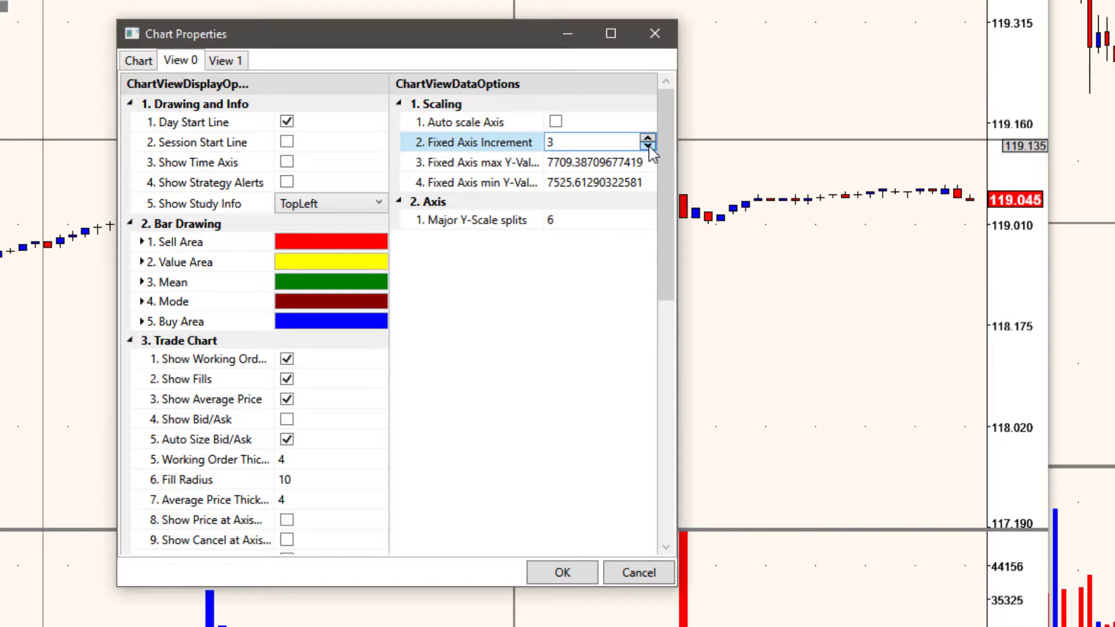
click(647, 146)
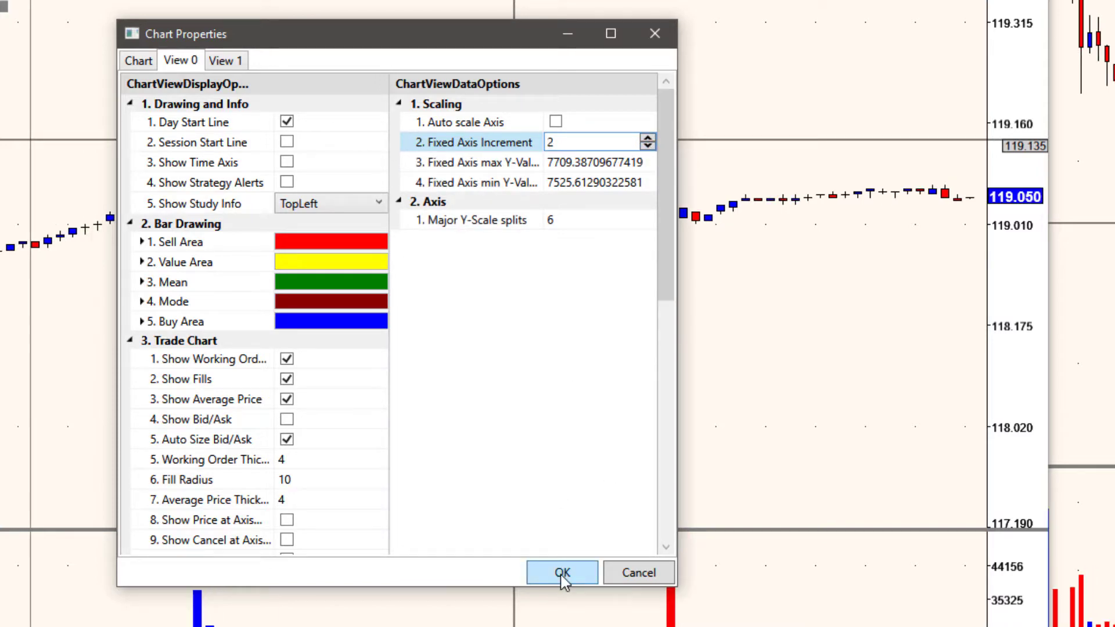
click(562, 573)
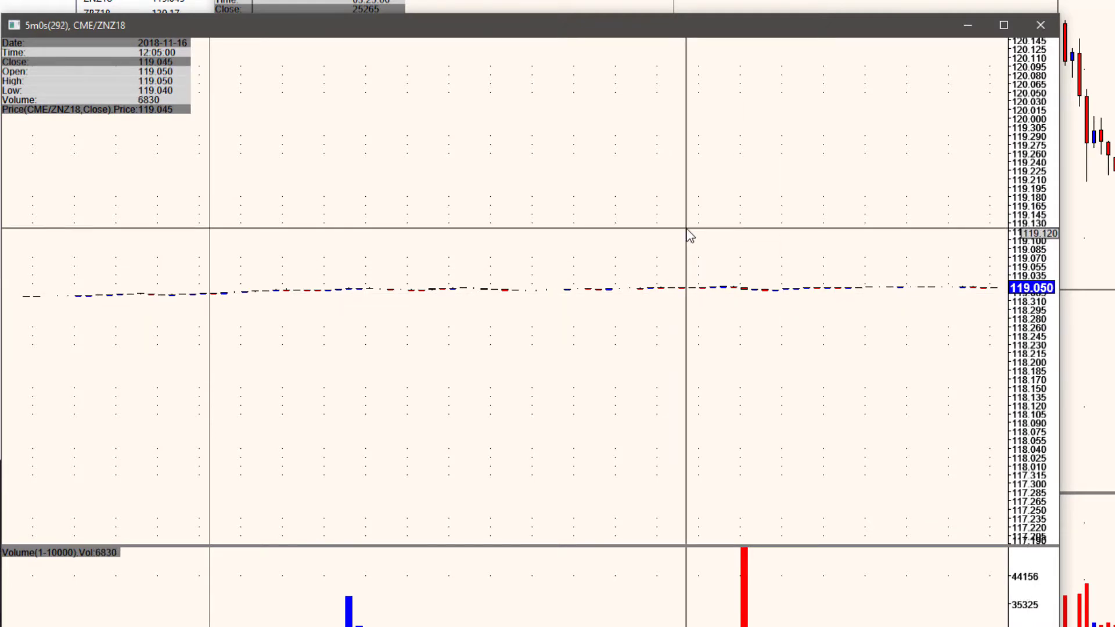
- Toggle Auto scale Axis in View 0 so the ZNZ18 price axis shows sparse, widely spaced levels
right_click(690, 236)
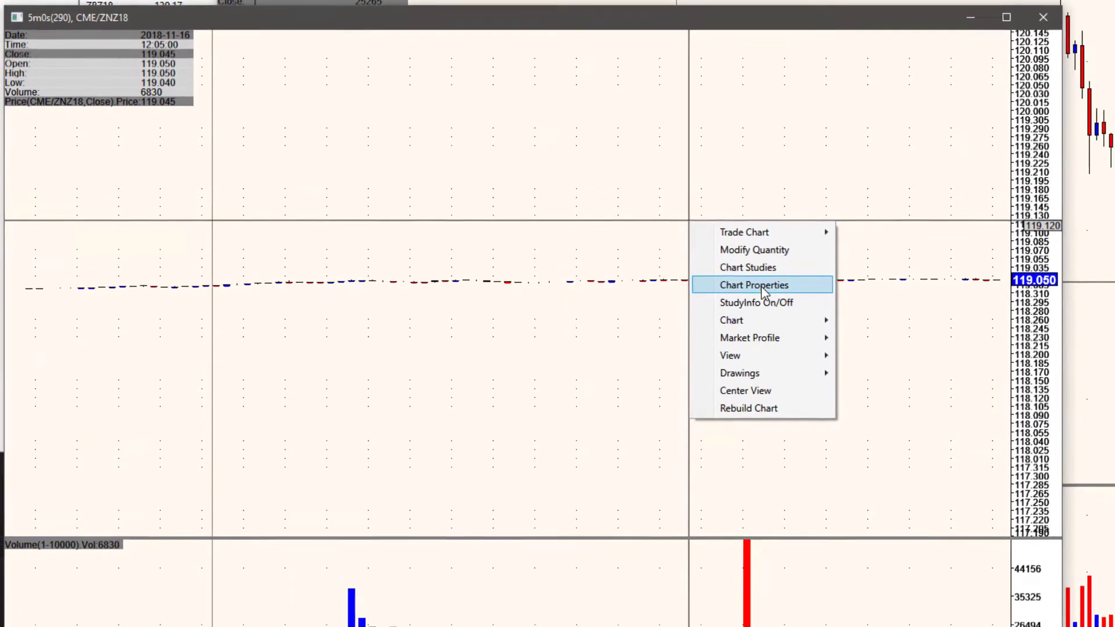
click(753, 285)
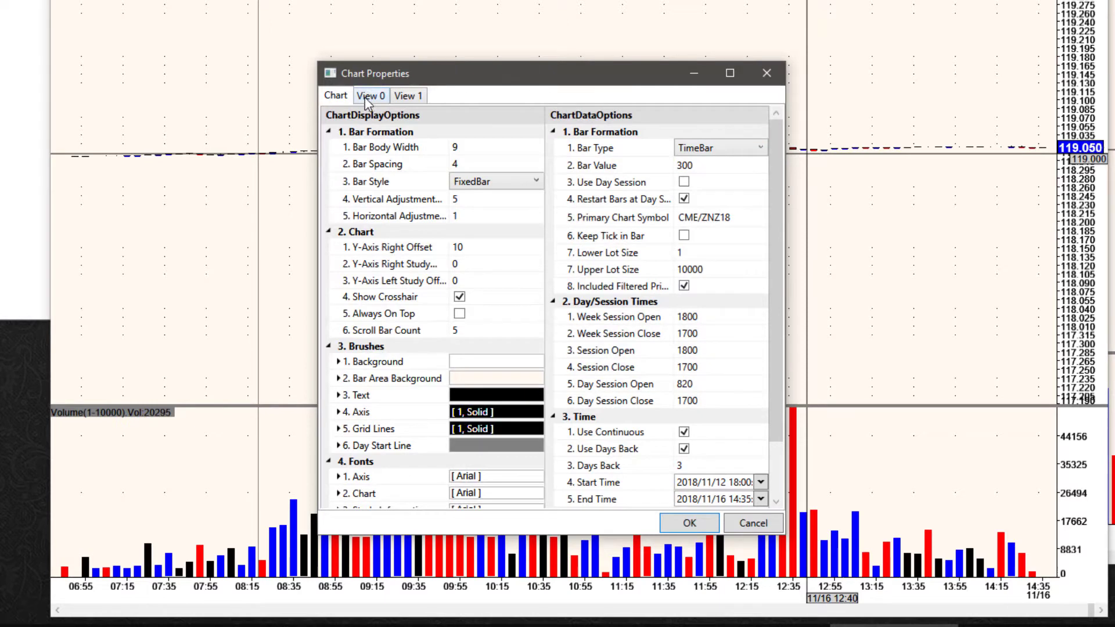
click(369, 96)
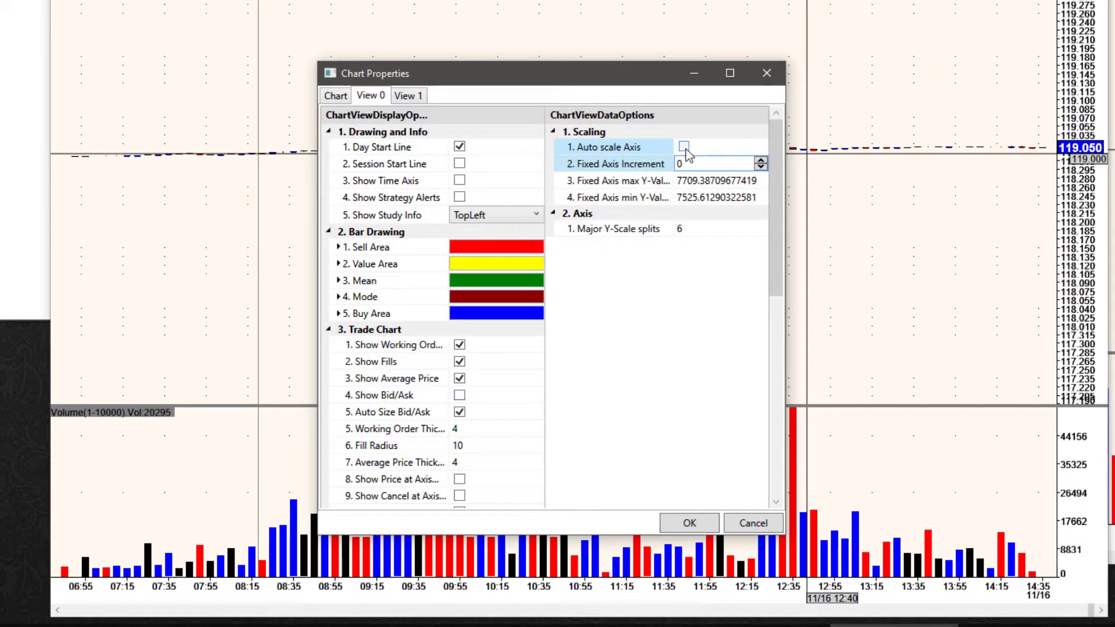
click(687, 522)
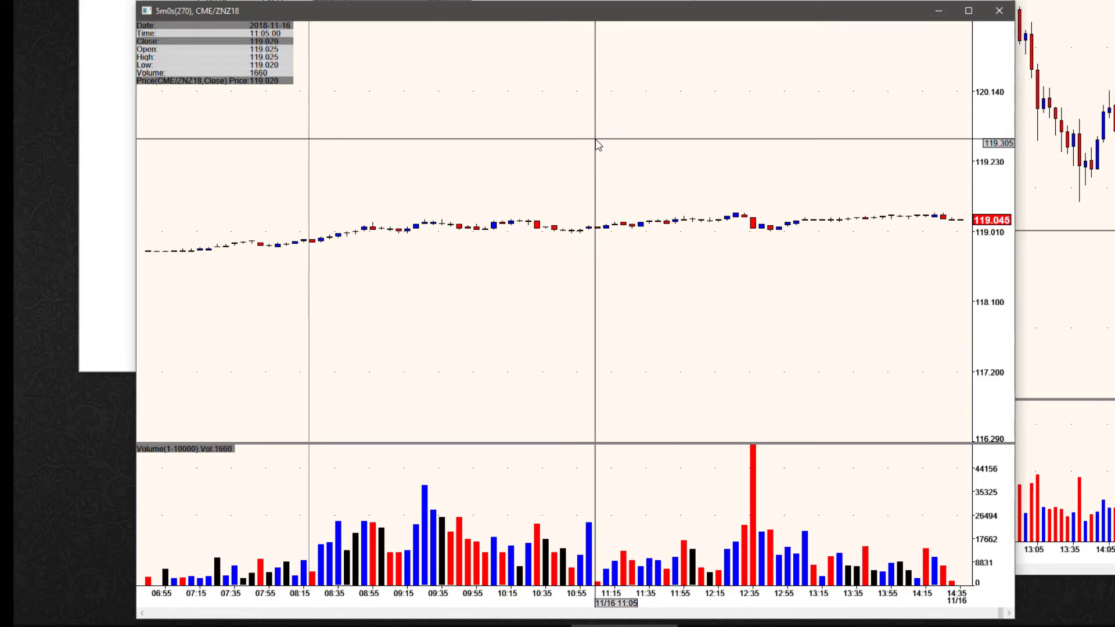
- Recenter the ZNZ18 chart view so the candles fill the price pane
right_click(597, 146)
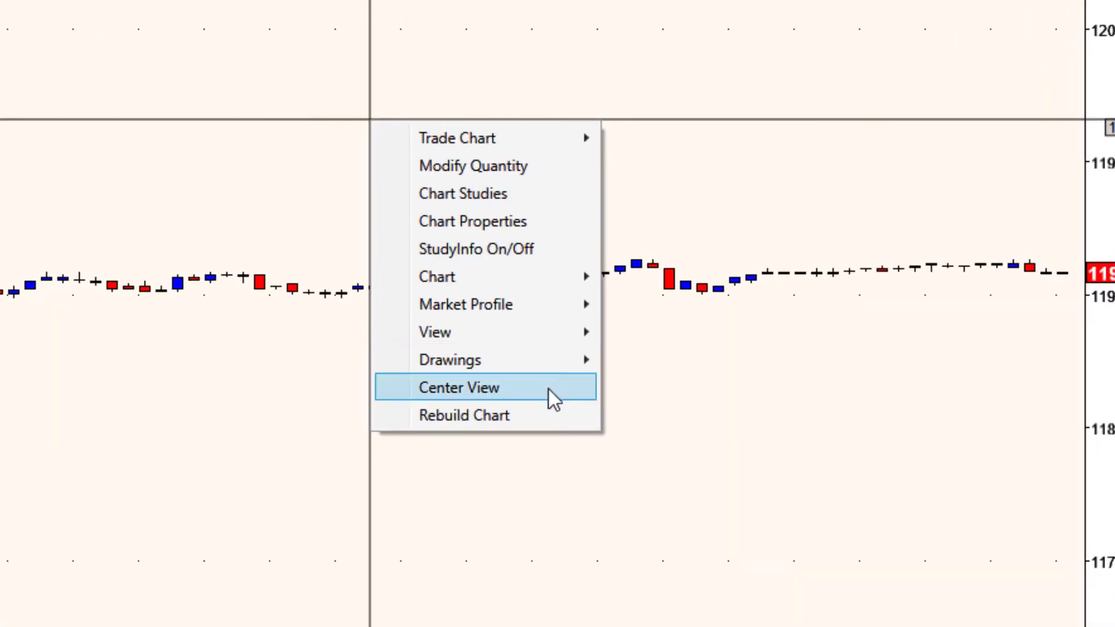
mouse_move(469, 395)
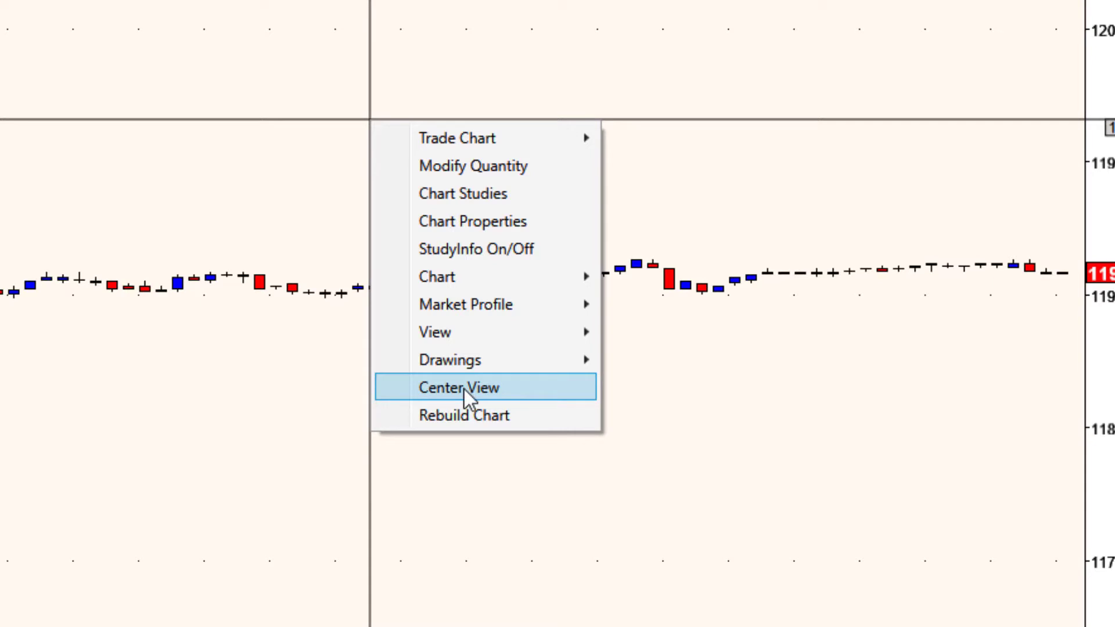
click(460, 388)
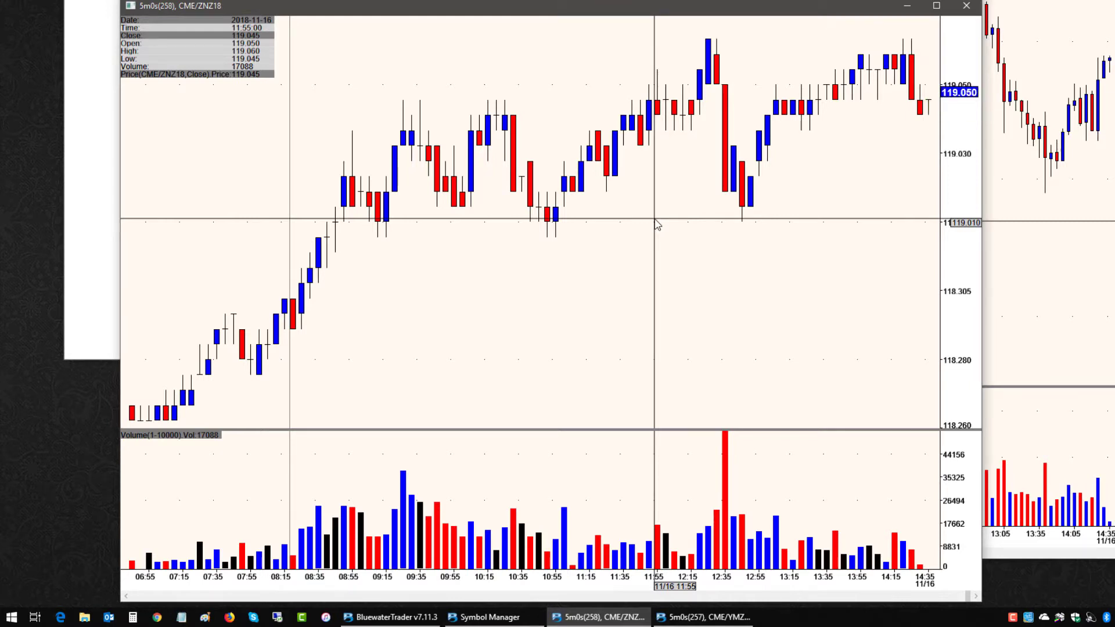
mouse_move(560, 90)
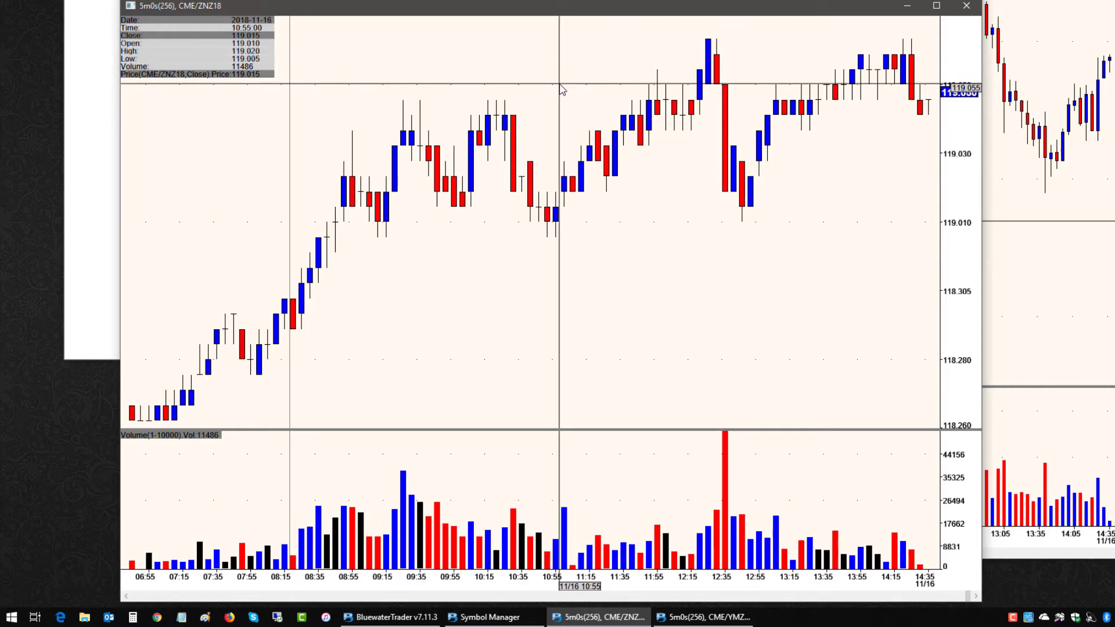
- Rebuild the ZNZ18 chart so candles, study info and volume pane are redrawn
right_click(562, 90)
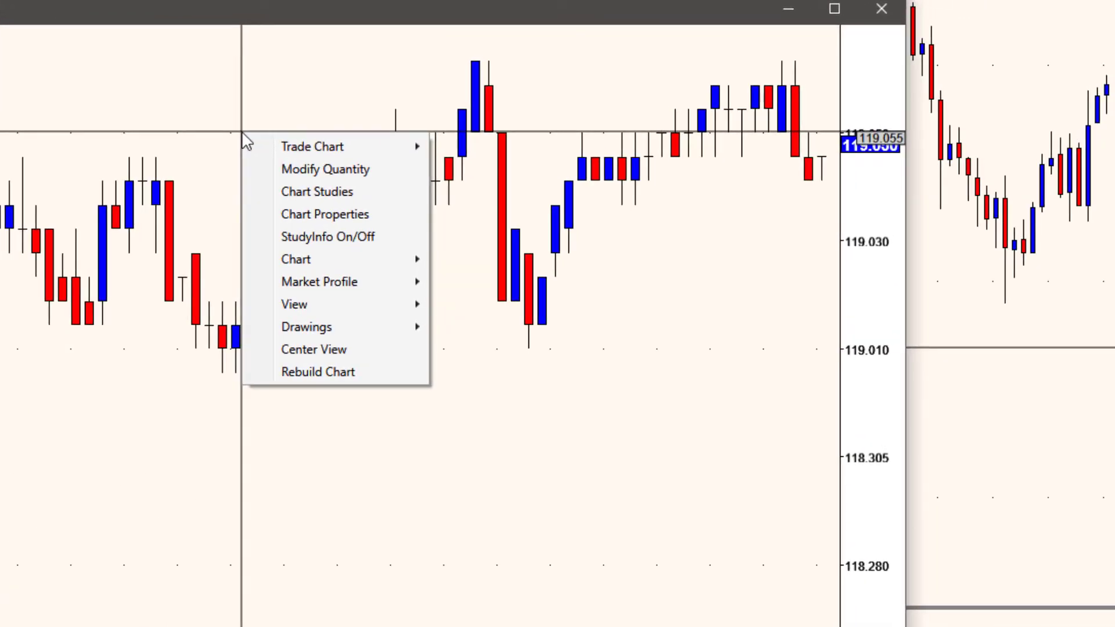
mouse_move(328, 353)
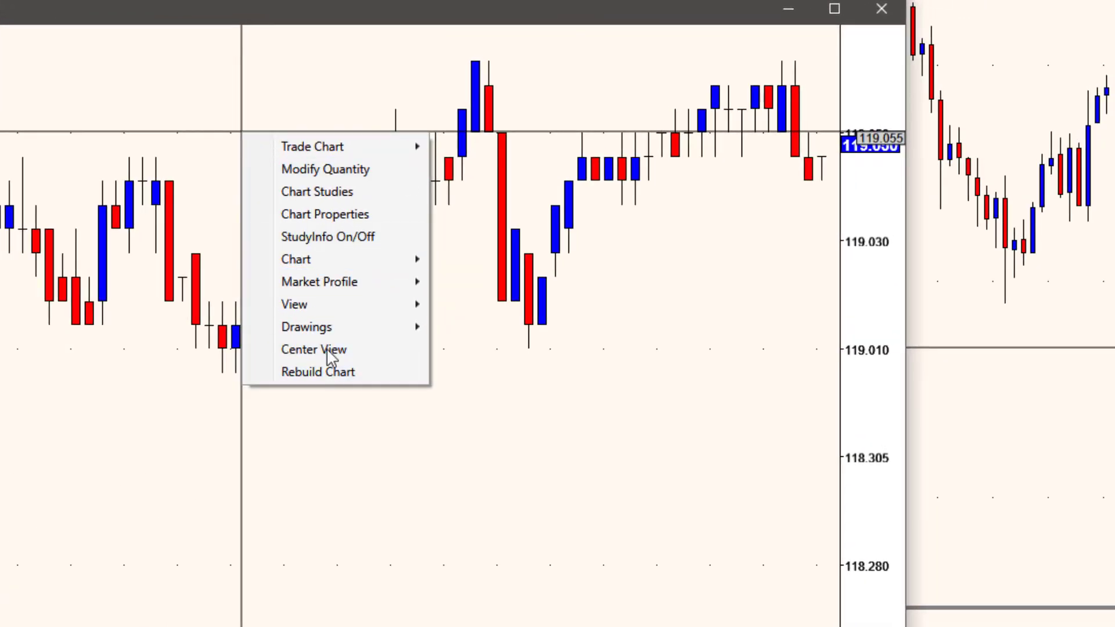
mouse_move(319, 281)
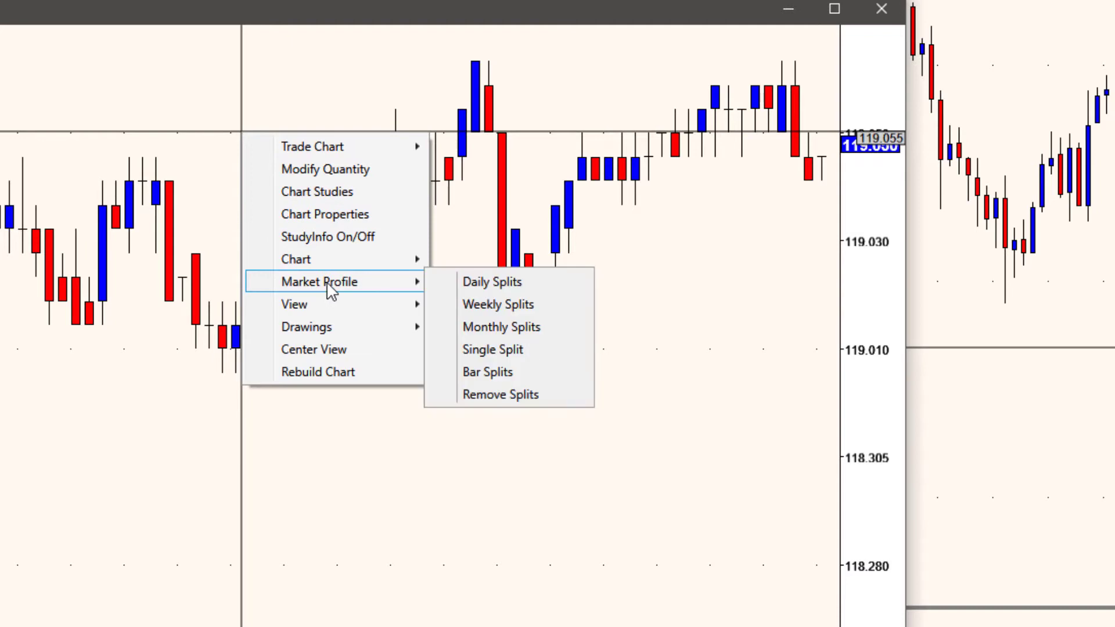
mouse_move(293, 304)
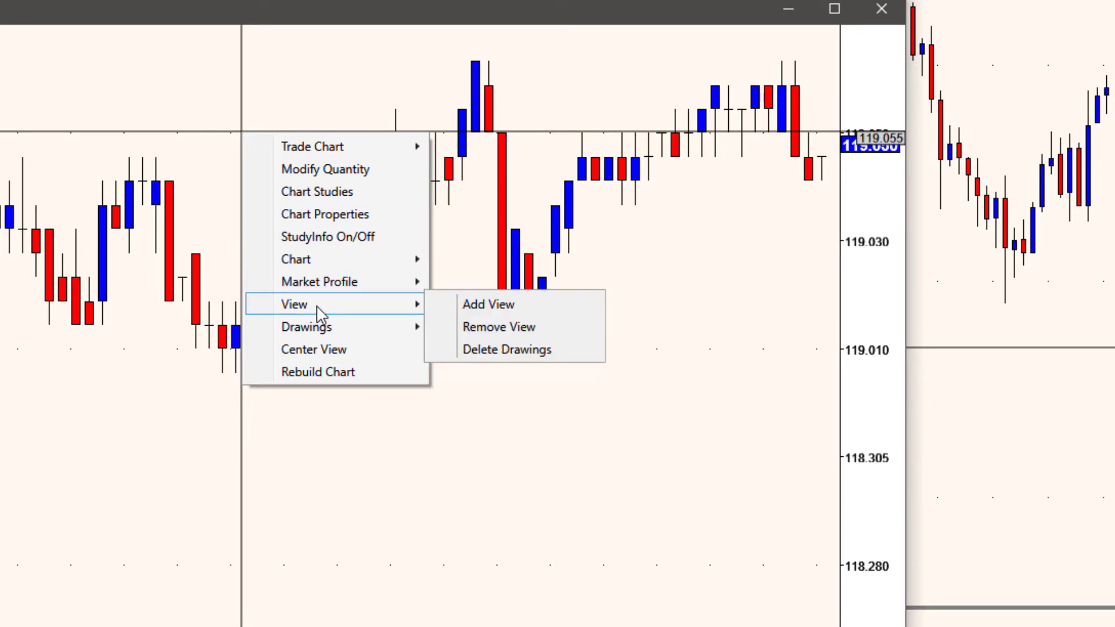
mouse_move(498, 326)
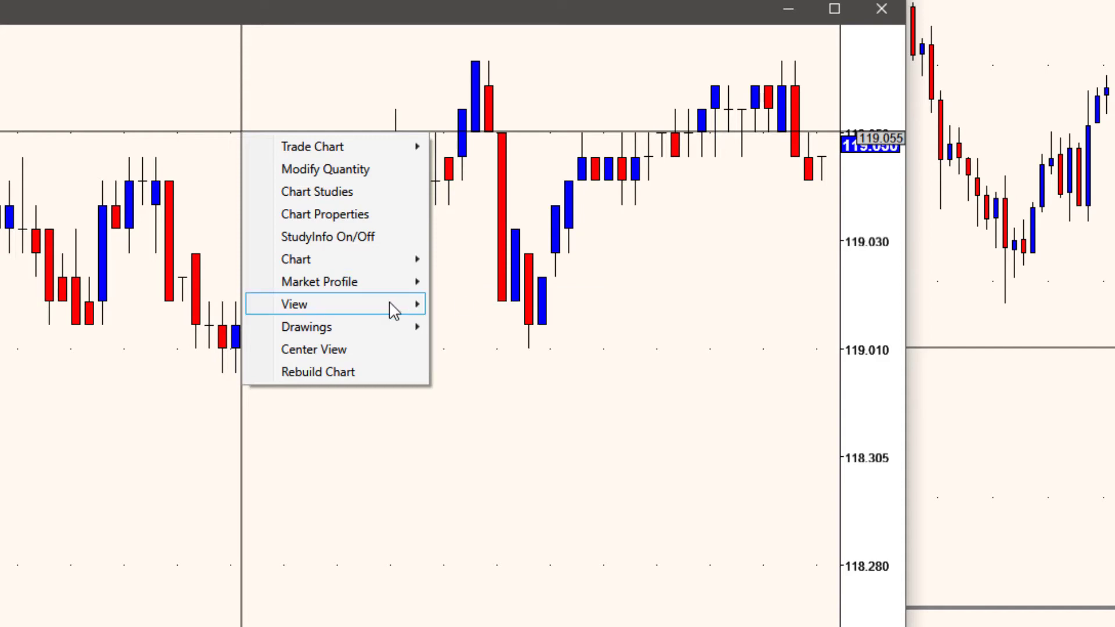
mouse_move(306, 327)
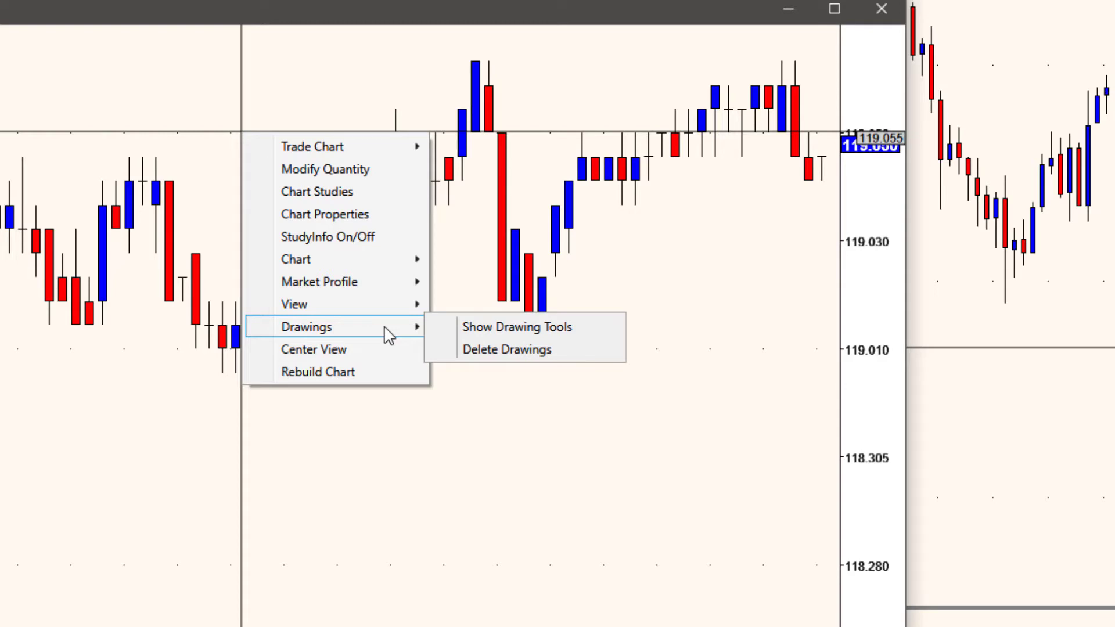
mouse_move(313, 350)
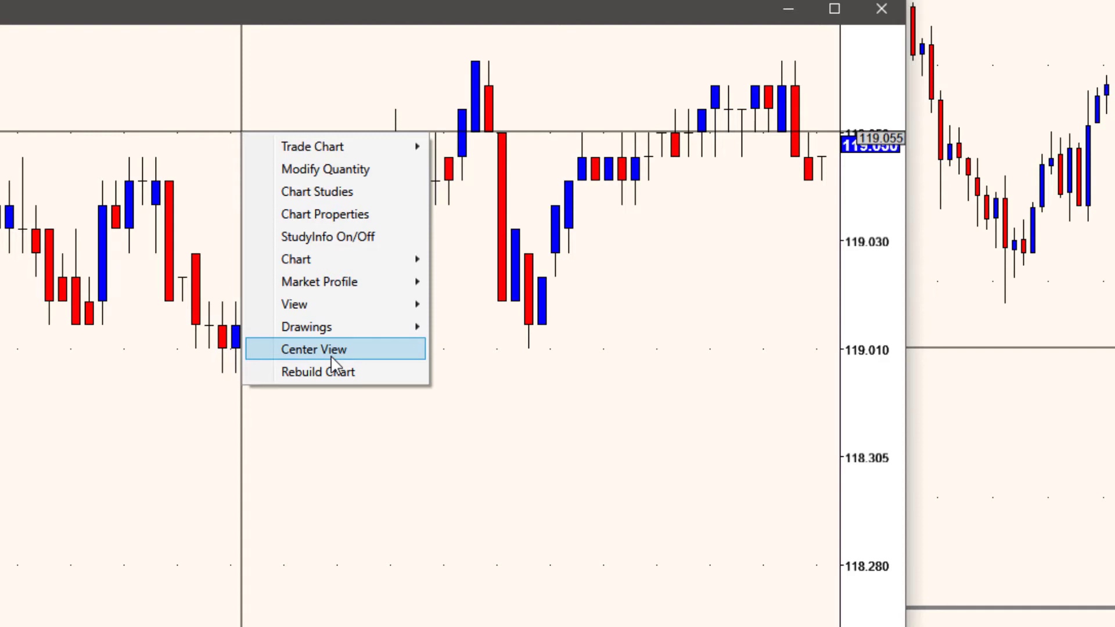
mouse_move(335, 372)
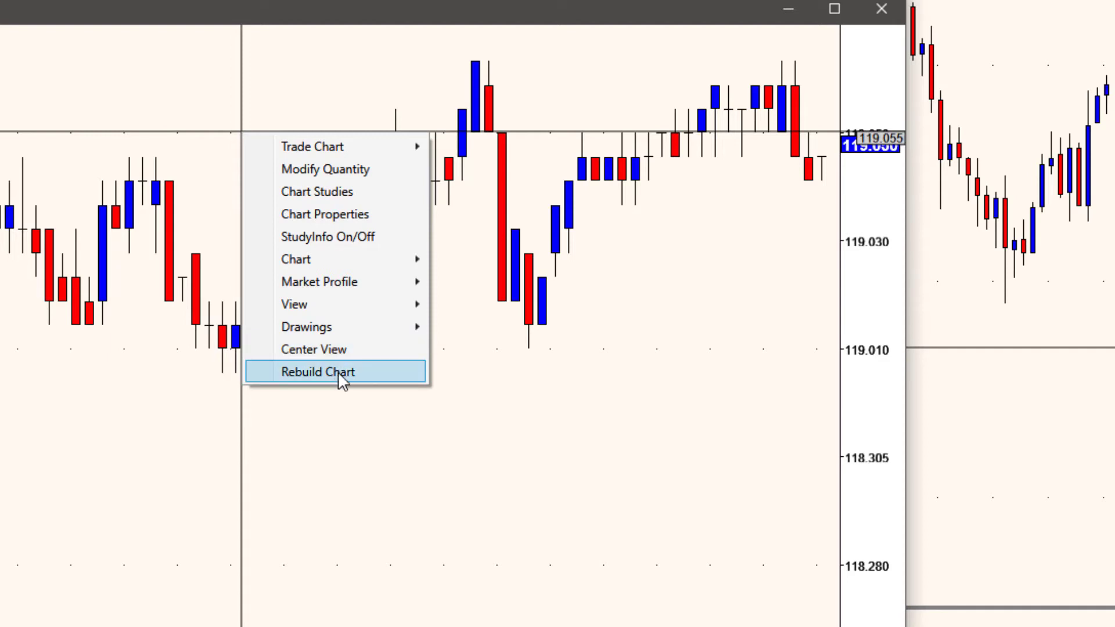
mouse_move(353, 375)
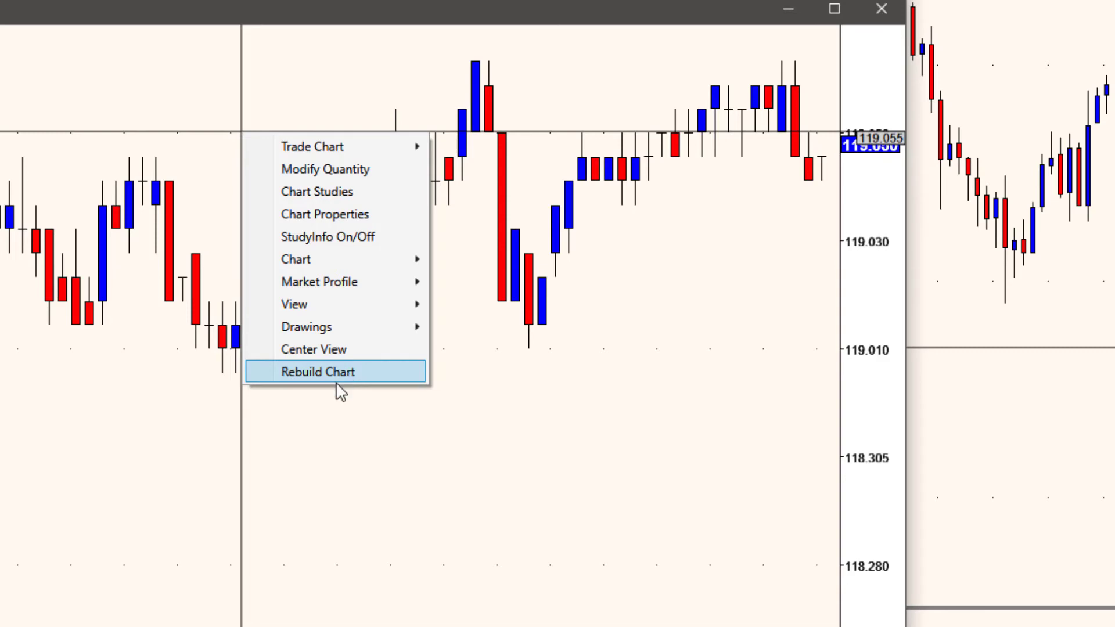
click(318, 372)
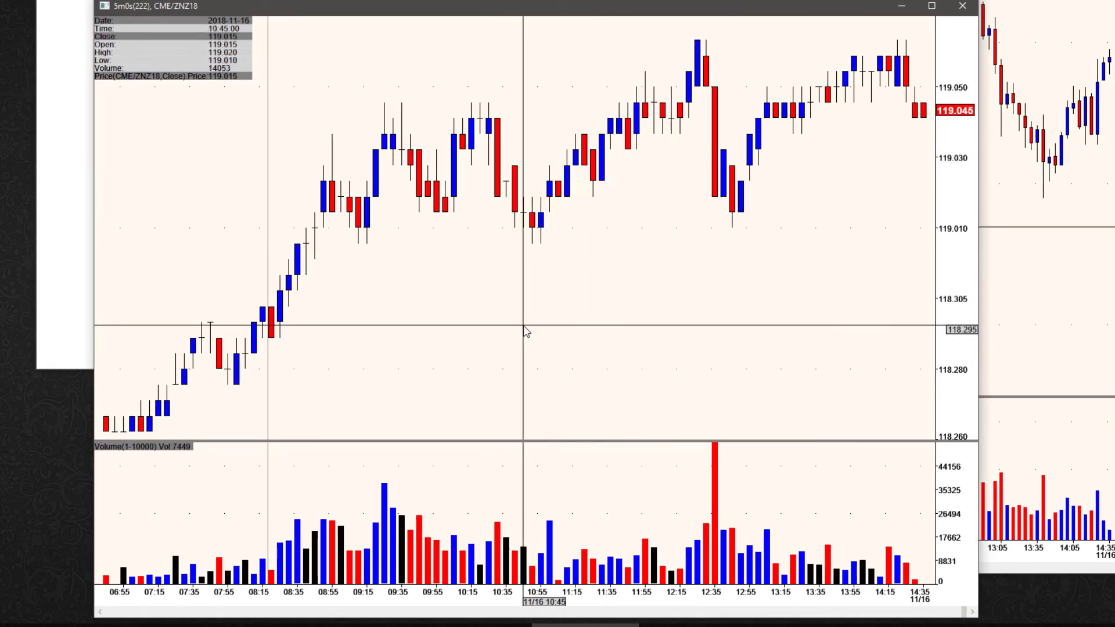
mouse_move(543, 212)
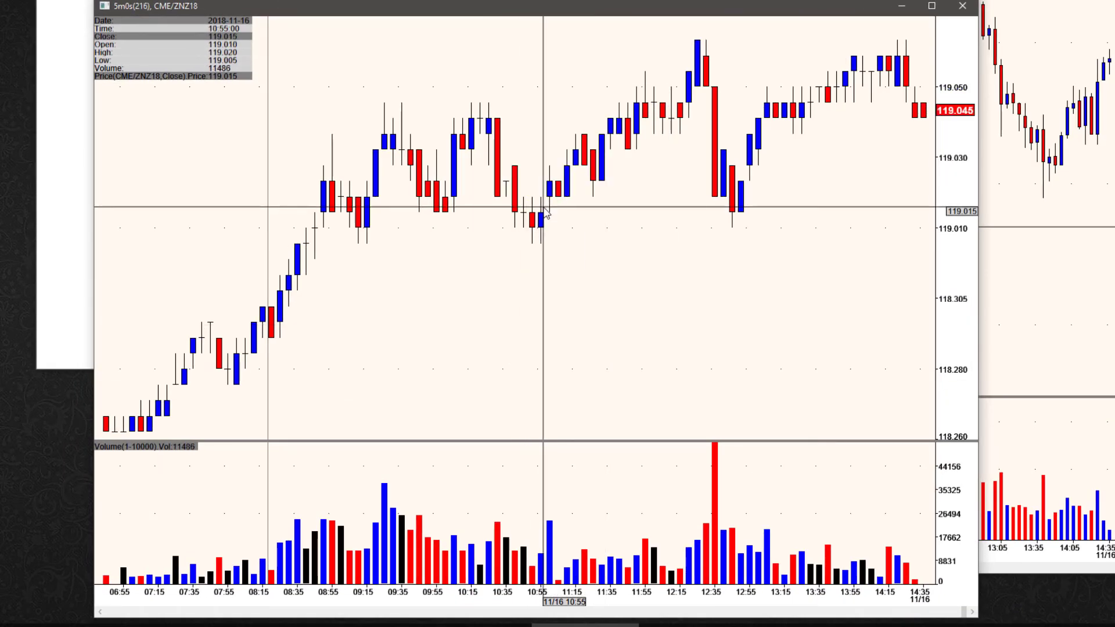